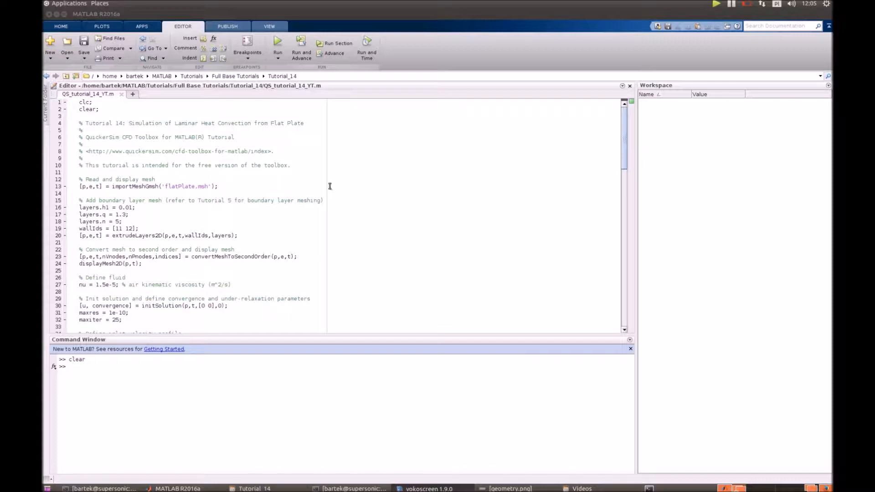
{"action": "mouse_move", "coordinate": [313, 176]}
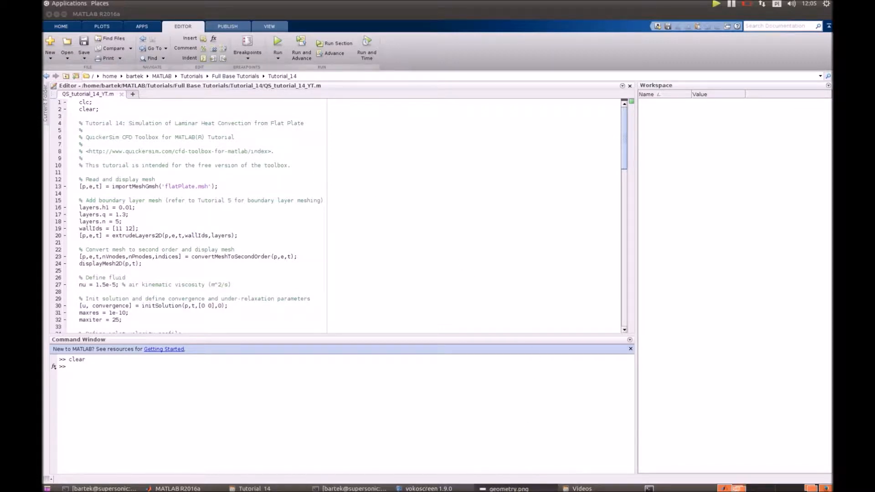
Show geometry.png, the flat-plate domain with boundaries labelled 8 to 12
{"action": "left_click", "coordinate": [507, 488]}
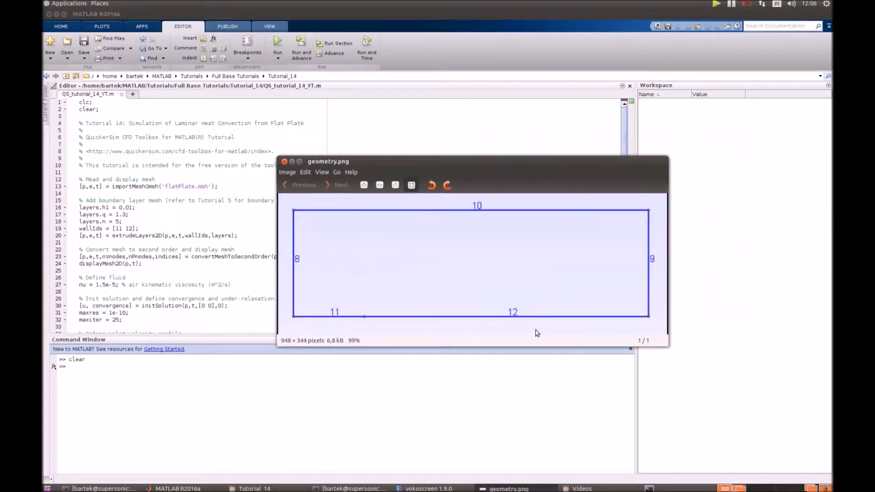
{"action": "mouse_move", "coordinate": [294, 296]}
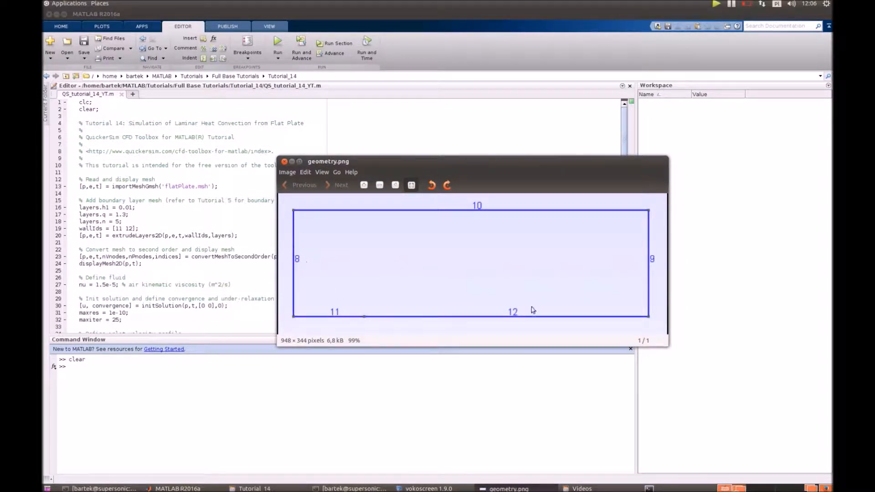
{"action": "mouse_move", "coordinate": [486, 327]}
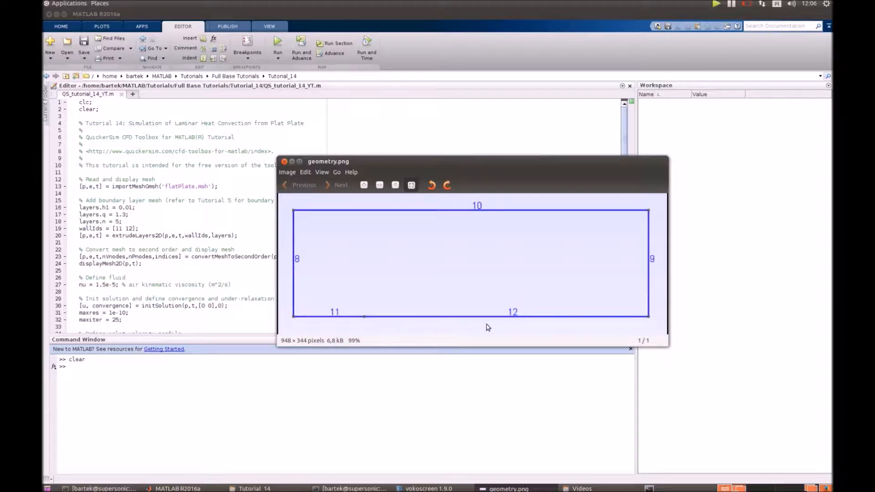
{"action": "mouse_move", "coordinate": [338, 324]}
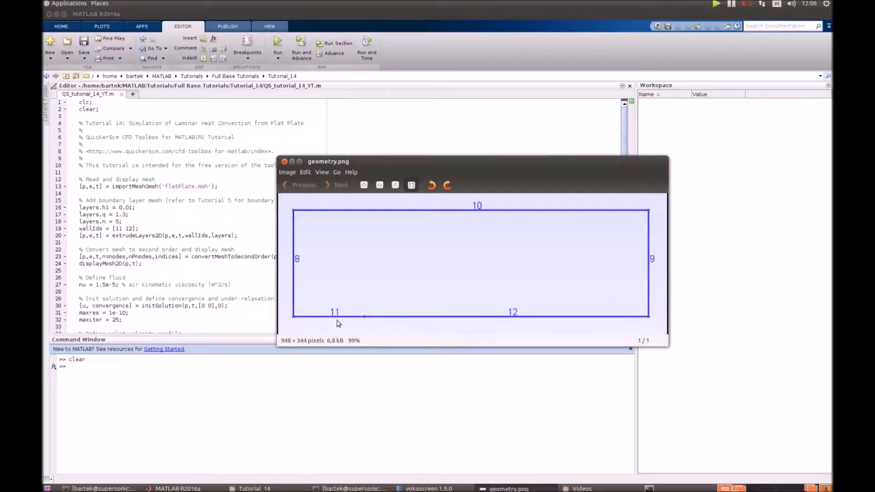
{"action": "mouse_move", "coordinate": [299, 313]}
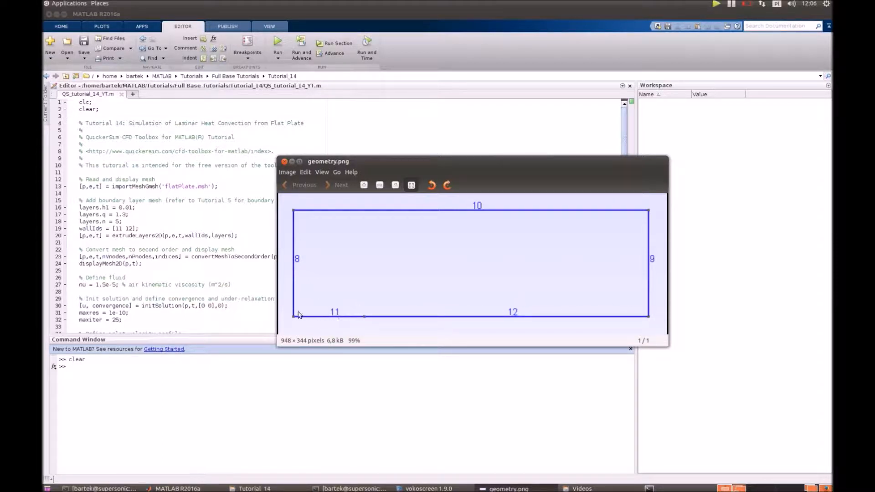
{"action": "mouse_move", "coordinate": [404, 200]}
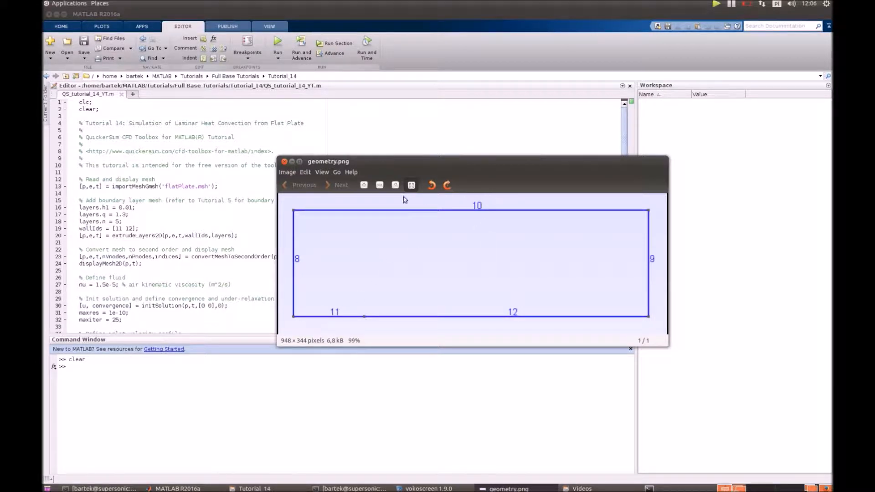
{"action": "mouse_move", "coordinate": [497, 215]}
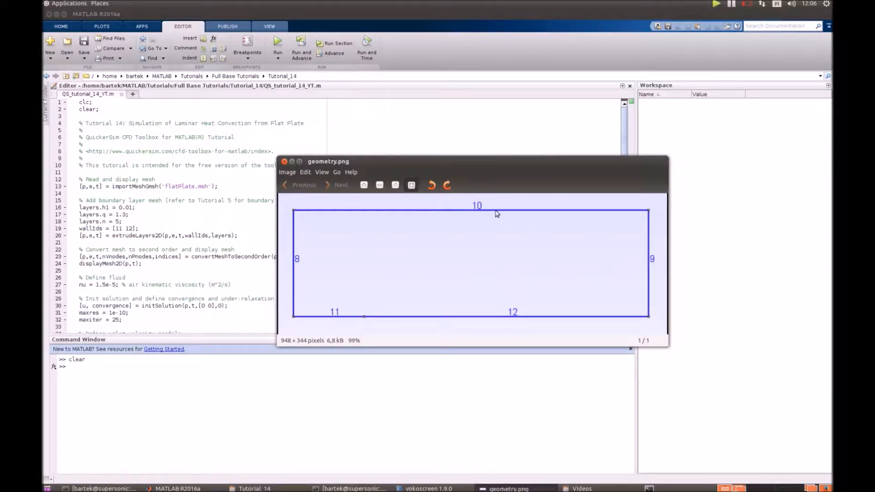
{"action": "mouse_move", "coordinate": [663, 258]}
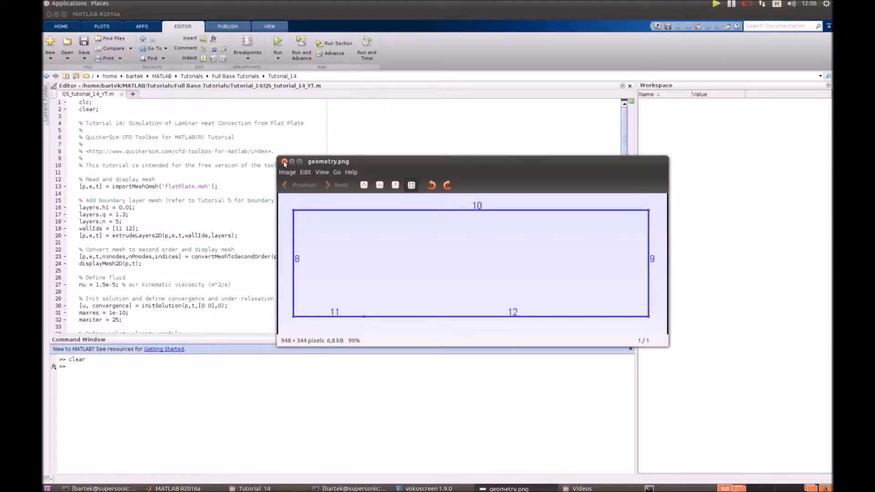
Close the geometry image and highlight the mesh import lines
{"action": "left_click", "coordinate": [285, 161]}
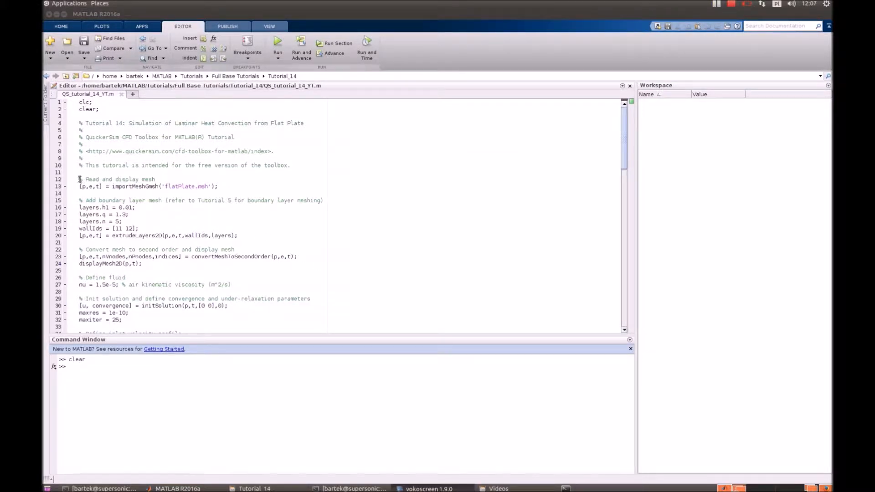
{"action": "left_click_drag", "start_coordinate": [80, 179], "coordinate": [221, 186]}
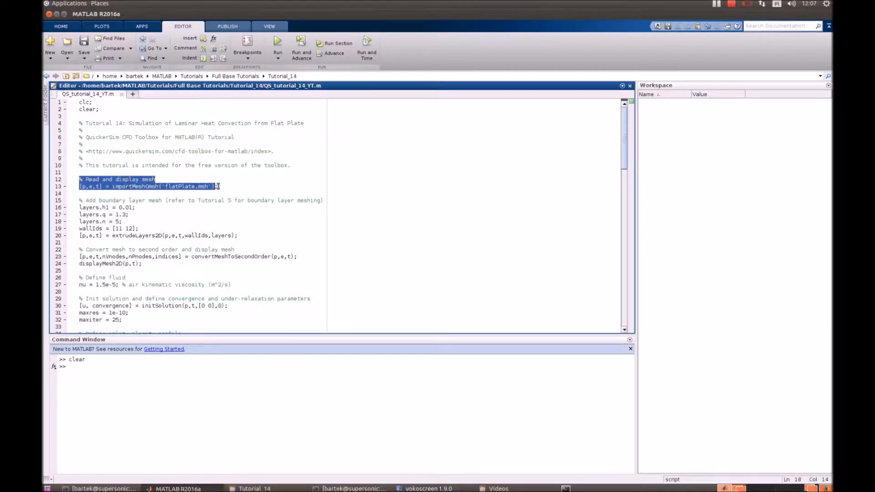
{"action": "left_click", "coordinate": [84, 200]}
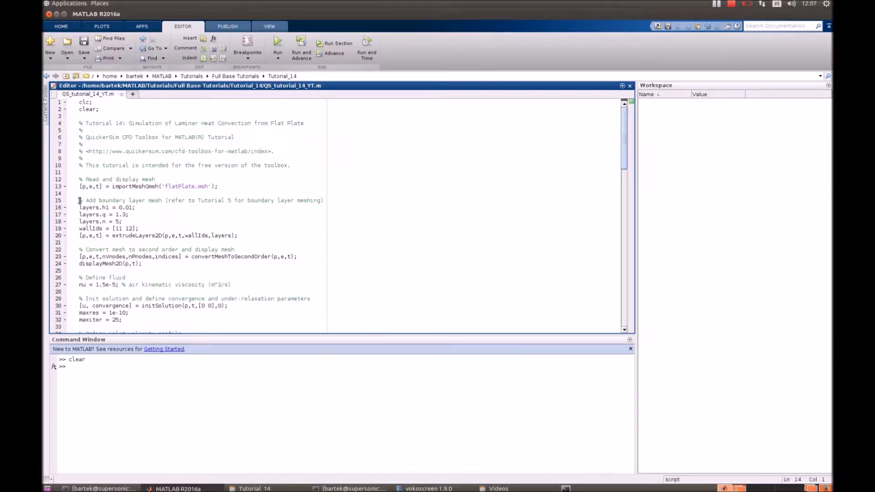
Highlight the boundary-layer parameters and wall ids 11 and 12, then select lines 13–24
{"action": "left_click_drag", "start_coordinate": [80, 201], "coordinate": [184, 201]}
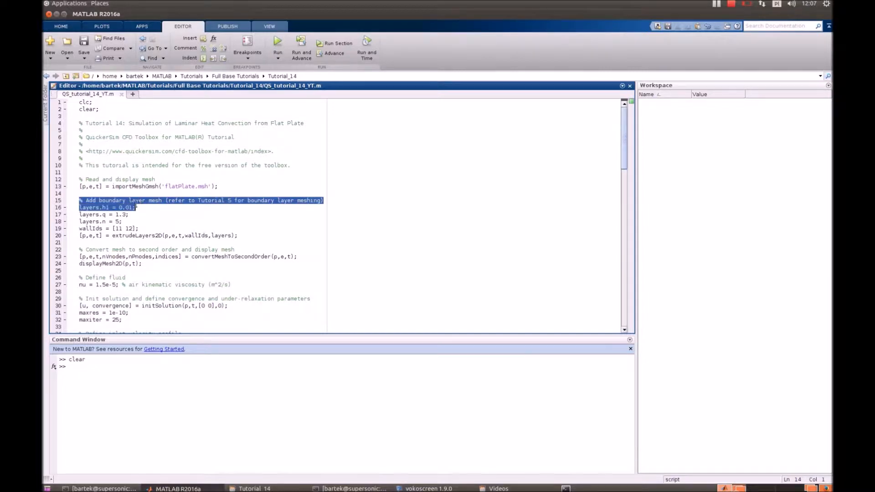
{"action": "left_click_drag", "start_coordinate": [134, 207], "coordinate": [121, 221]}
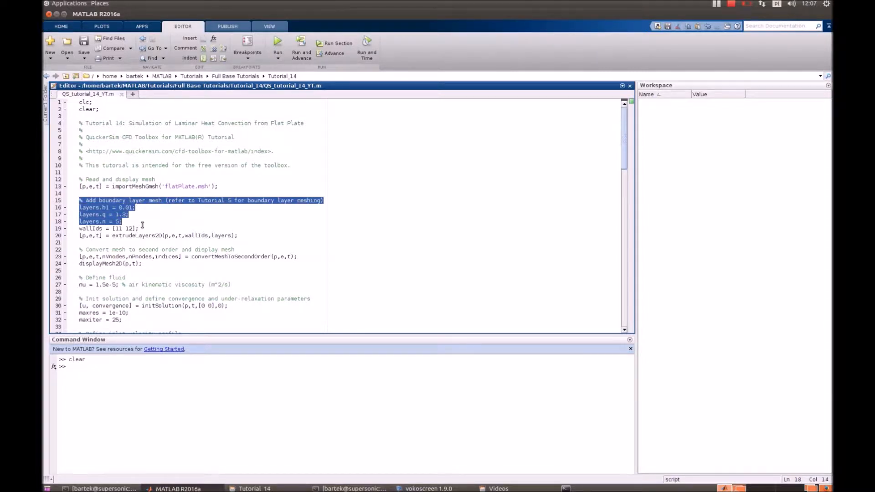
{"action": "left_click", "coordinate": [104, 221]}
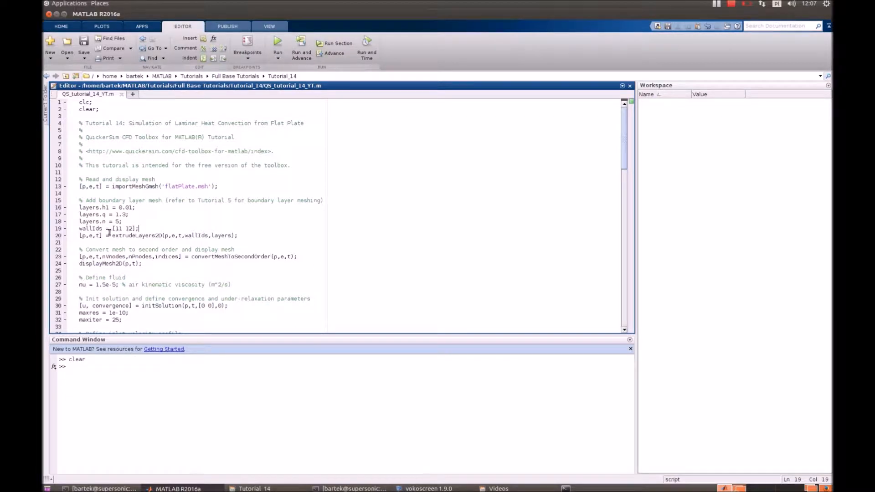
{"action": "double_click", "coordinate": [136, 235]}
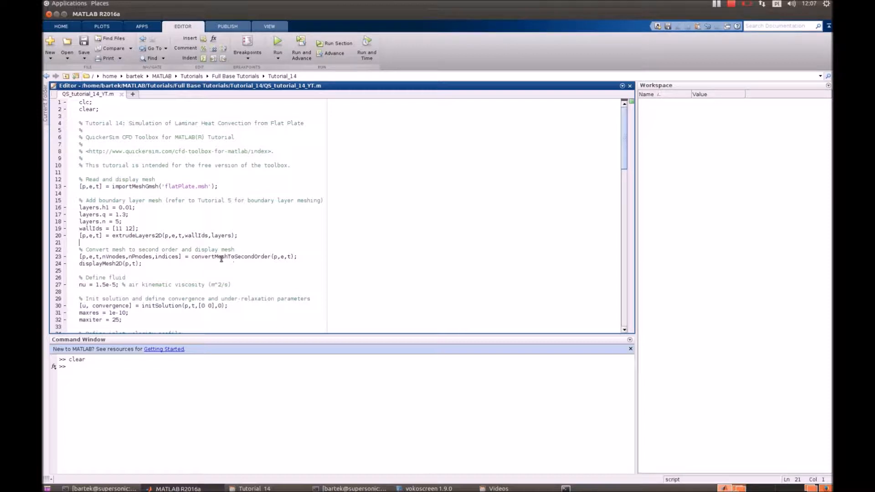
{"action": "left_click_drag", "start_coordinate": [80, 186], "coordinate": [142, 264]}
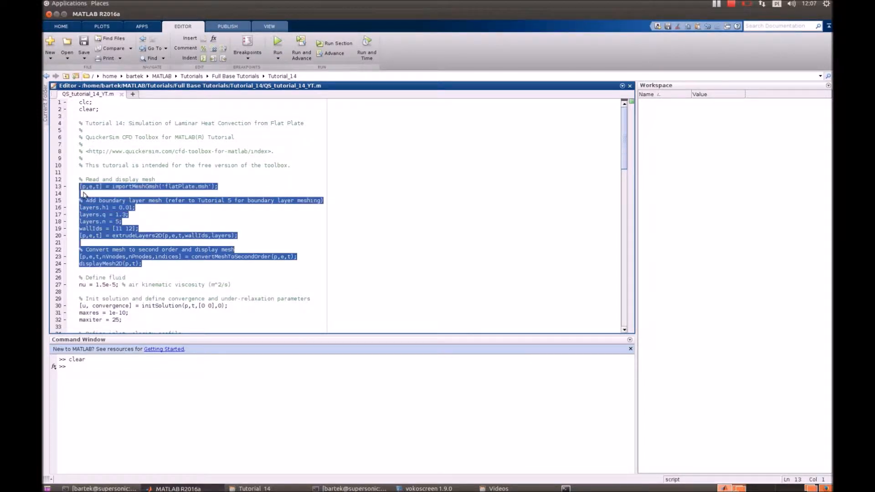
Run the selected mesh setup code to create p, e, t, layers and wallIds
{"action": "left_click", "coordinate": [278, 48]}
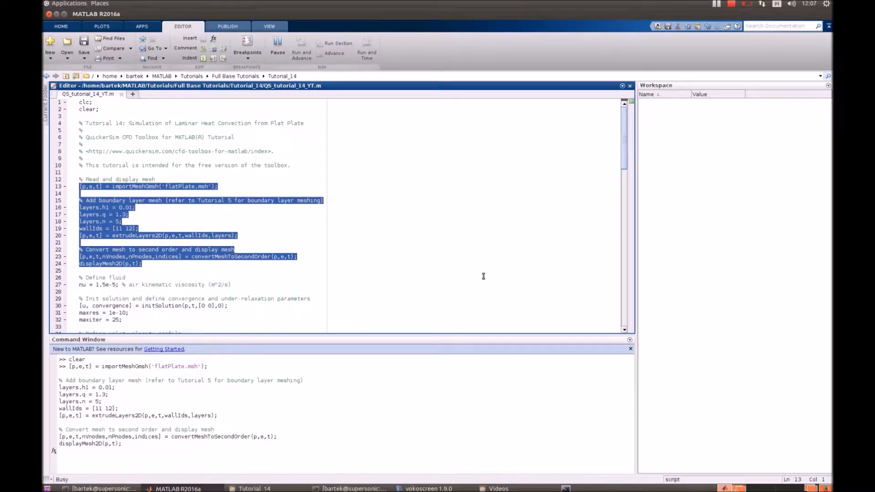
{"action": "left_click", "coordinate": [278, 48]}
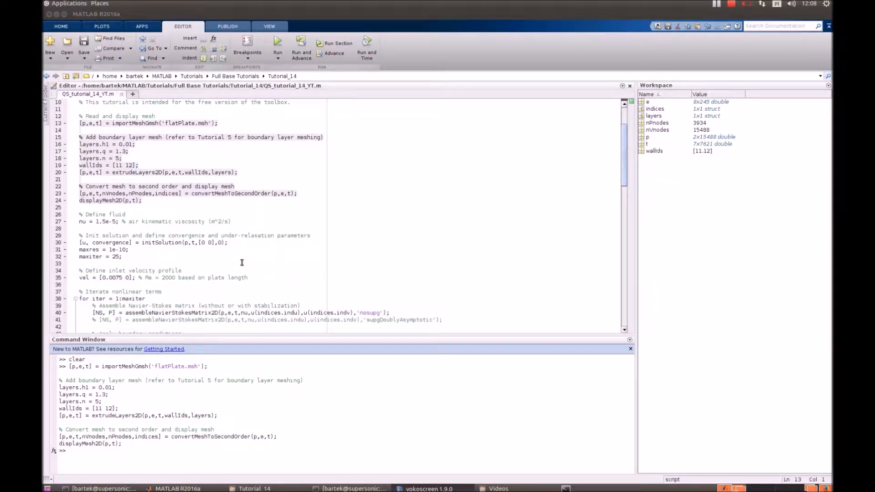
{"action": "scroll", "scroll_direction": "down", "scroll_amount": 3}
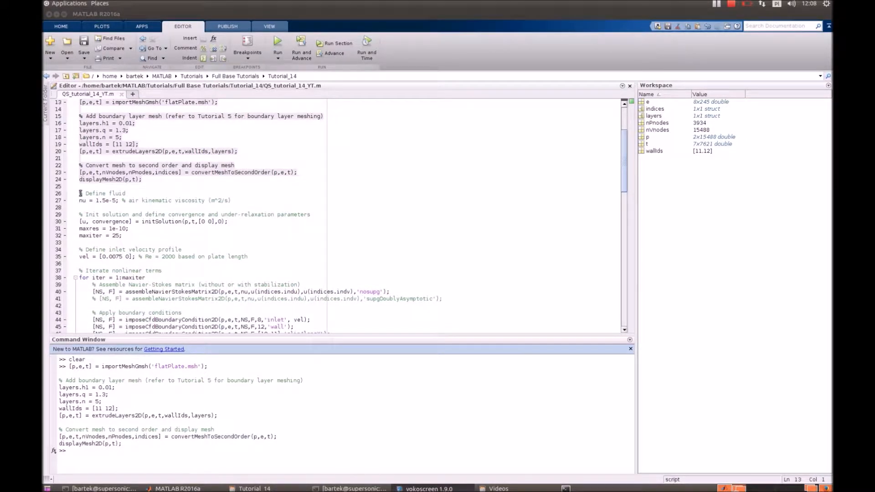
Highlight the fluid viscosity and thermal fluid property definitions in the script
{"action": "left_click_drag", "start_coordinate": [80, 193], "coordinate": [180, 200]}
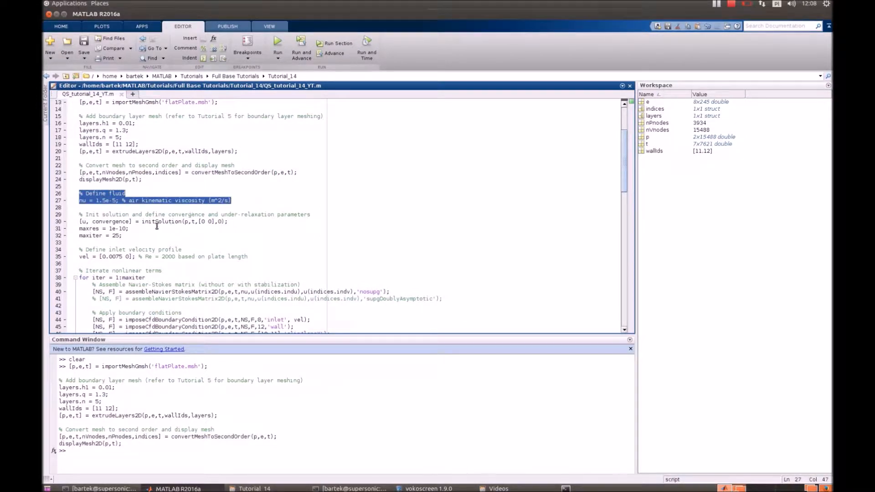
{"action": "left_click", "coordinate": [122, 235]}
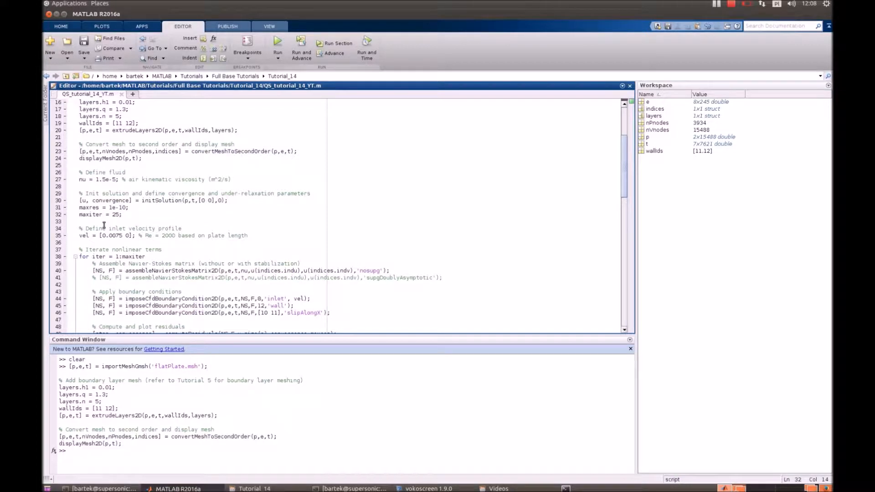
{"action": "scroll", "scroll_direction": "down", "scroll_amount": 3}
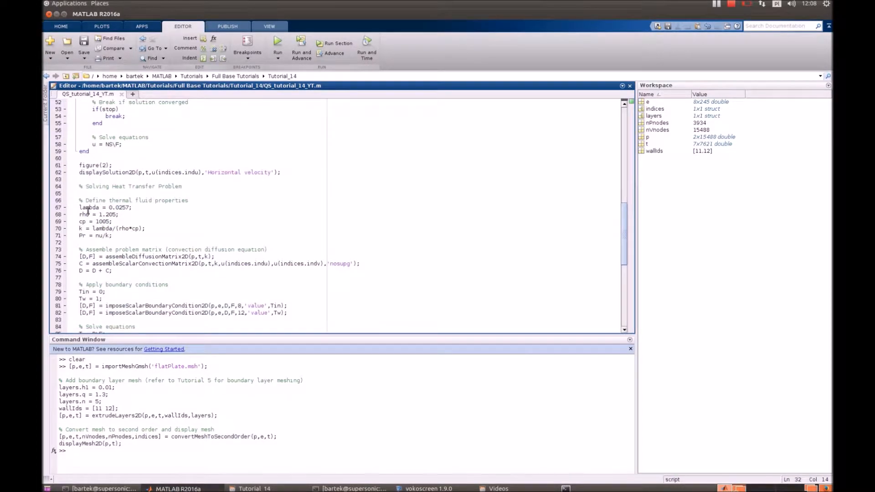
{"action": "left_click_drag", "start_coordinate": [81, 200], "coordinate": [132, 207]}
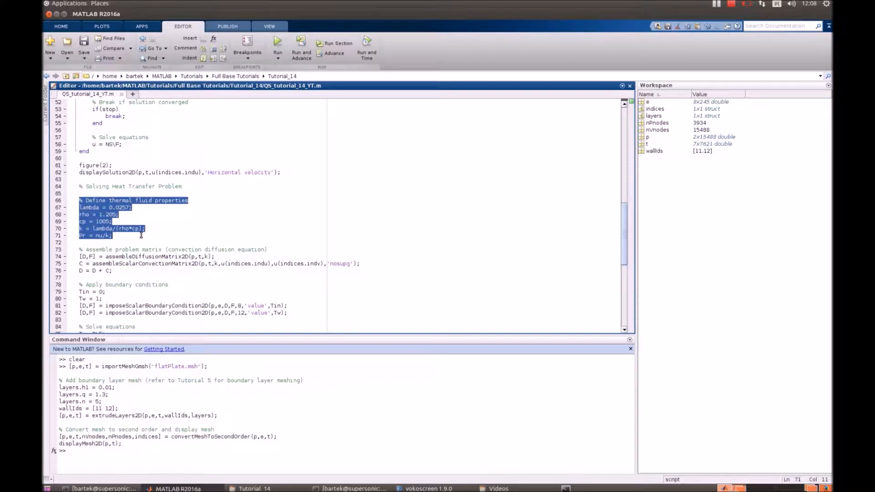
{"action": "left_click", "coordinate": [472, 327]}
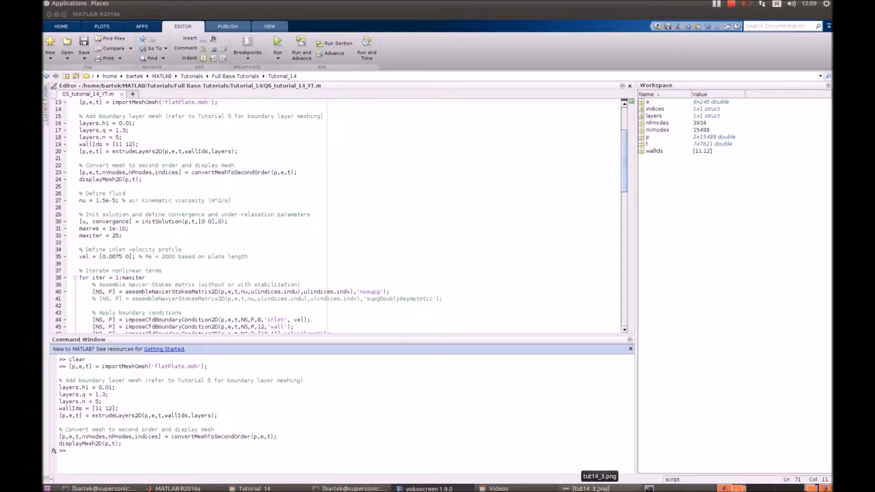
View the heat convection-diffusion equation image tut14_3.png, then close it
{"action": "left_click", "coordinate": [600, 488]}
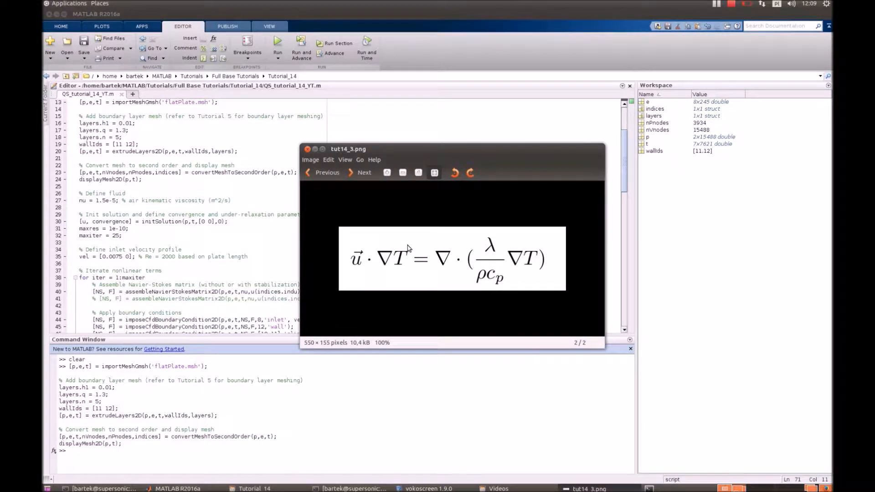
{"action": "mouse_move", "coordinate": [351, 264]}
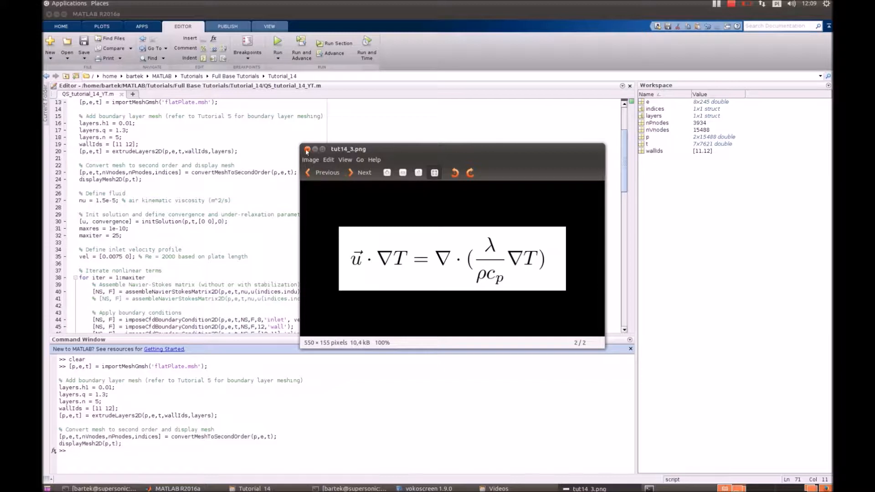
{"action": "left_click", "coordinate": [307, 149]}
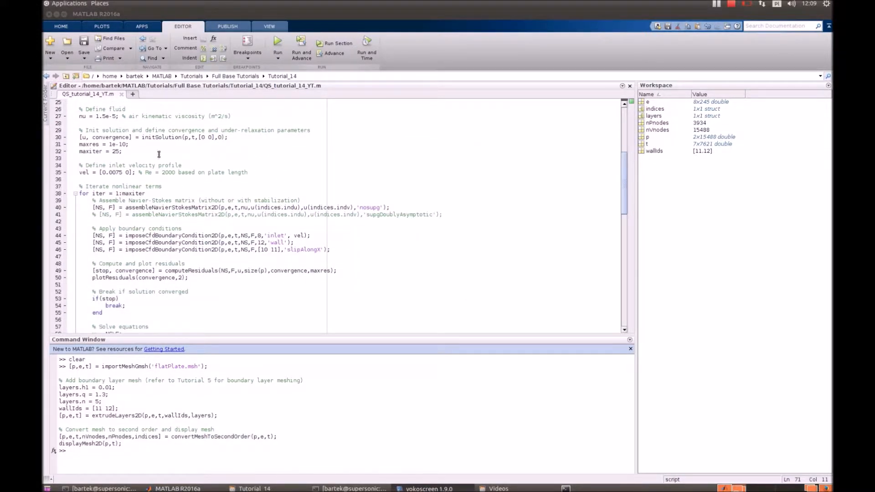
{"action": "double_click", "coordinate": [97, 116]}
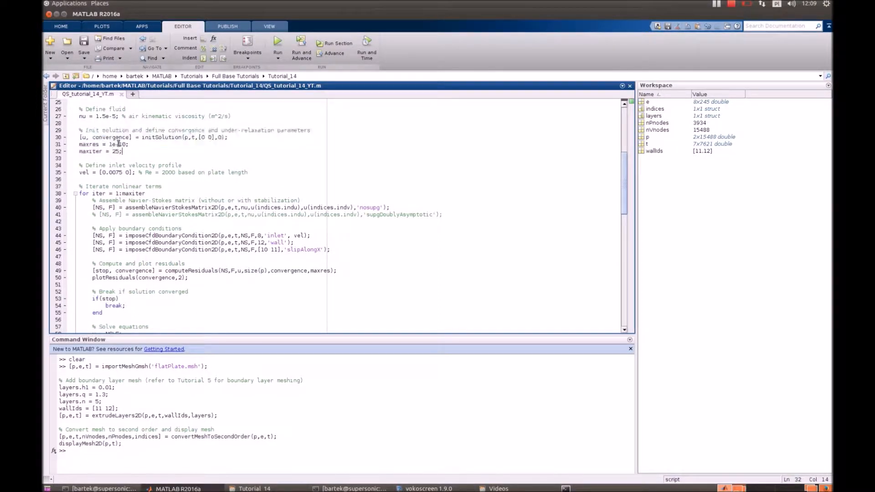
{"action": "double_click", "coordinate": [117, 144]}
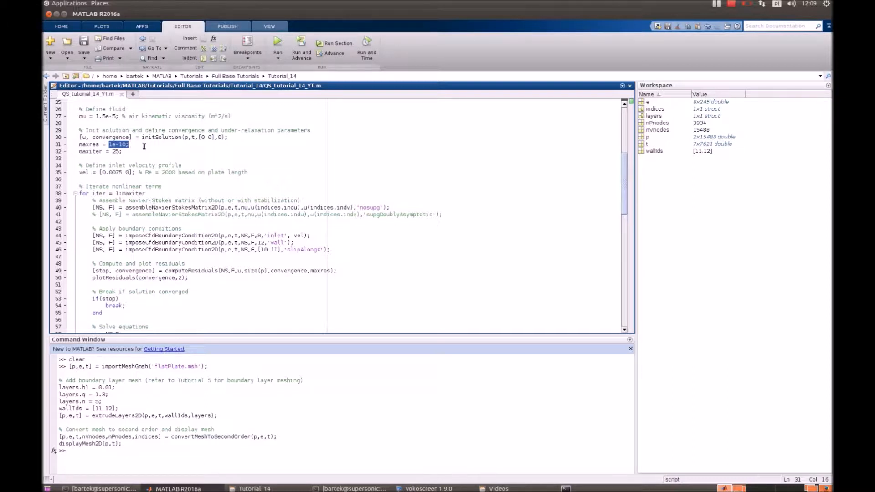
{"action": "scroll", "scroll_direction": "down", "scroll_amount": 3}
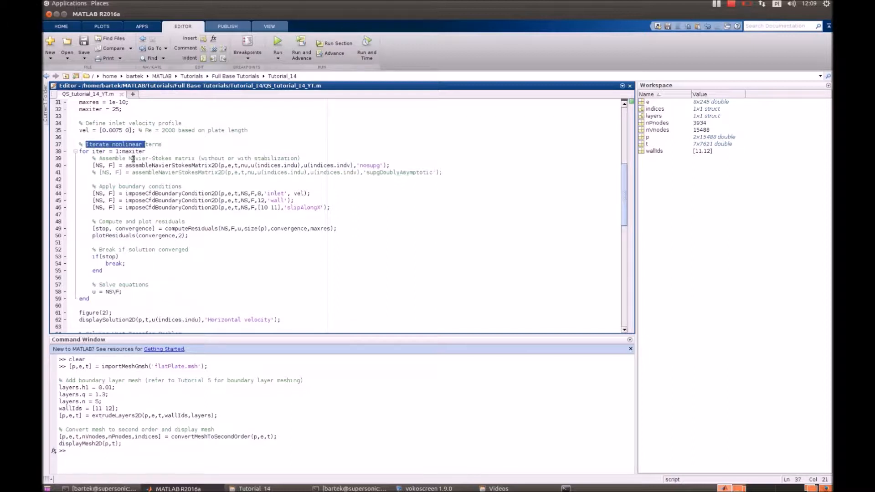
{"action": "double_click", "coordinate": [170, 165]}
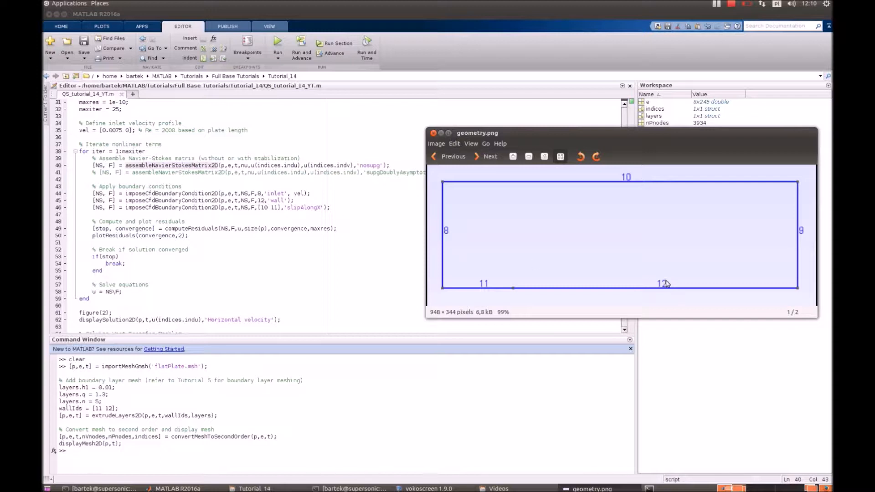
{"action": "mouse_move", "coordinate": [531, 285]}
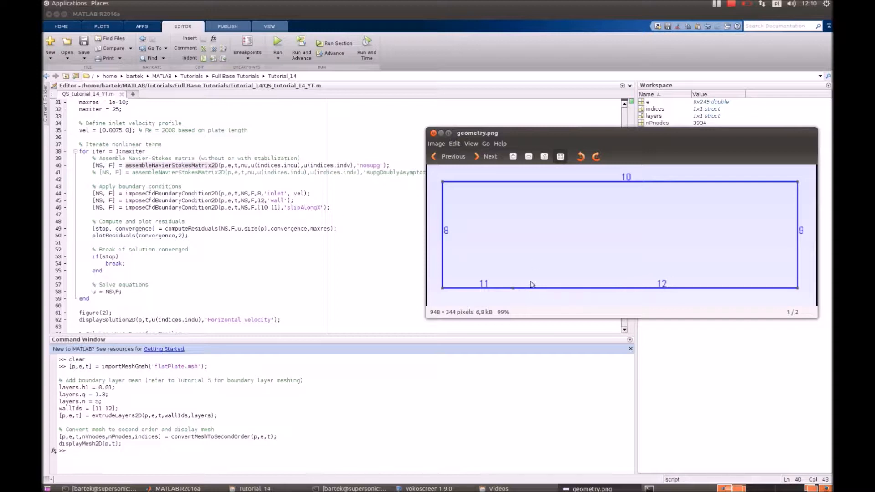
{"action": "mouse_move", "coordinate": [787, 221]}
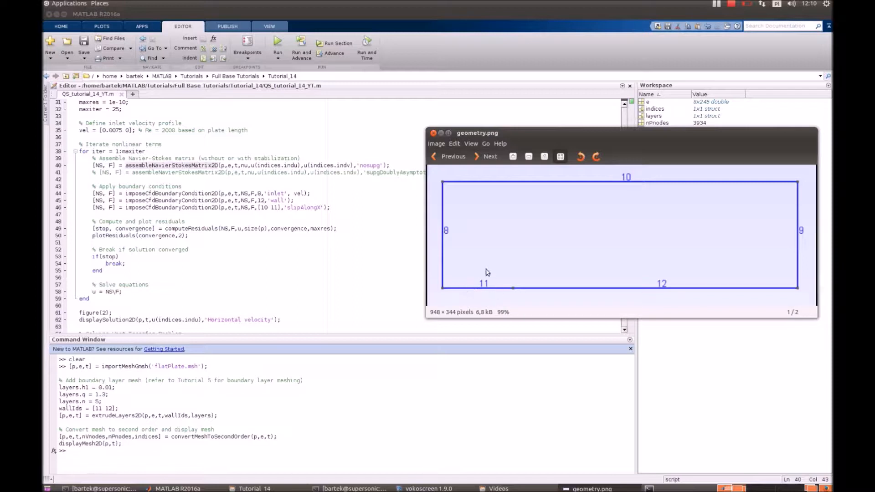
{"action": "mouse_move", "coordinate": [475, 284]}
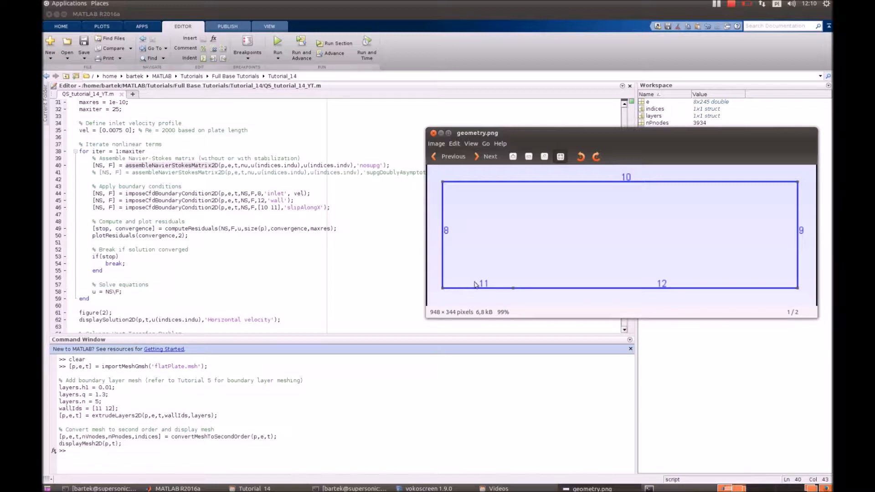
{"action": "mouse_move", "coordinate": [468, 266]}
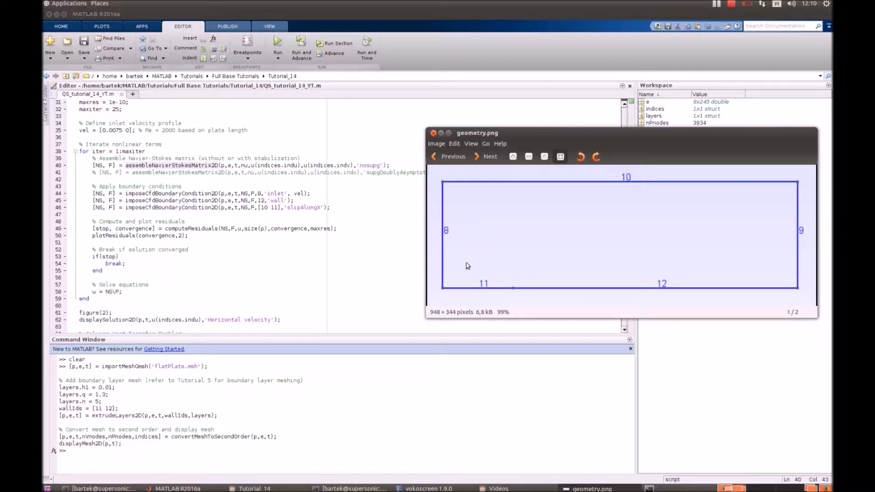
{"action": "mouse_move", "coordinate": [459, 286]}
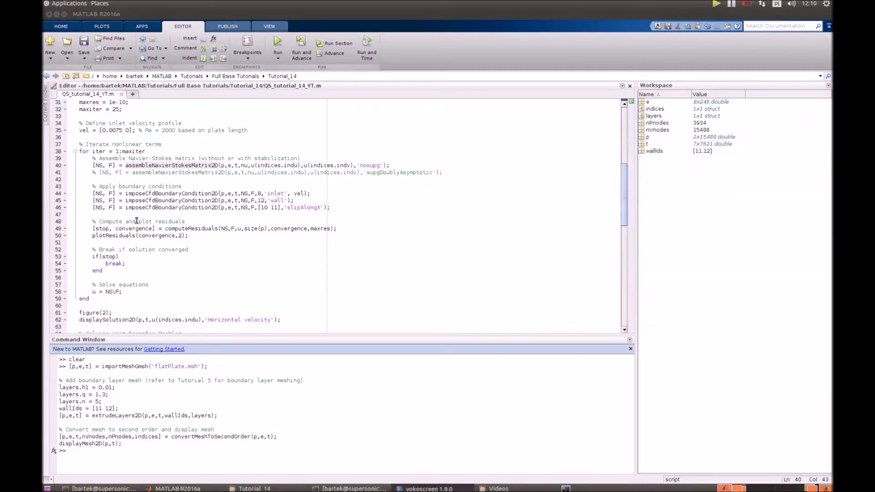
Select the script from '% Define fluid' through the velocity display lines
{"action": "left_click_drag", "start_coordinate": [93, 222], "coordinate": [189, 236]}
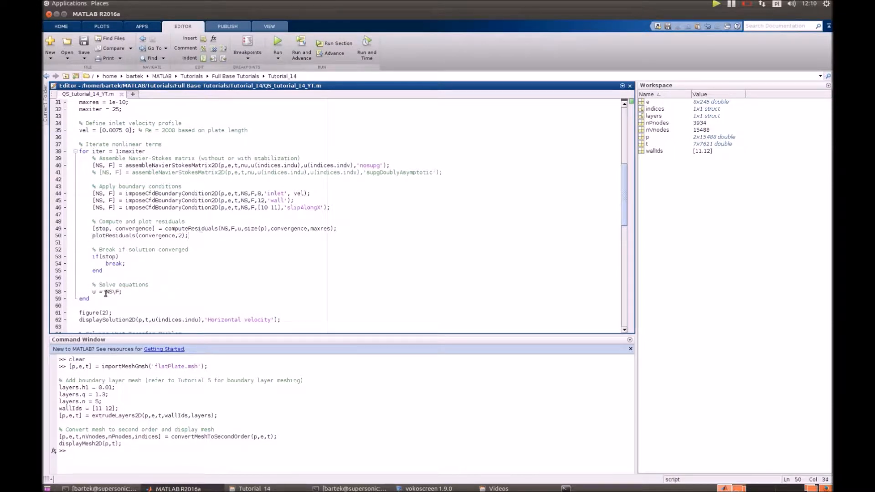
{"action": "left_click_drag", "start_coordinate": [92, 284], "coordinate": [121, 292]}
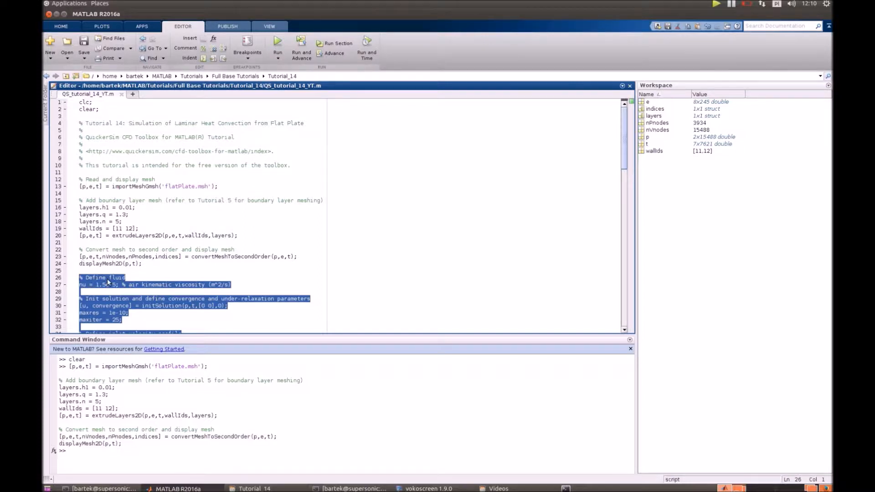
Solve the laminar flow and zoom into the boundary layer above the plate
{"action": "left_click", "coordinate": [278, 47]}
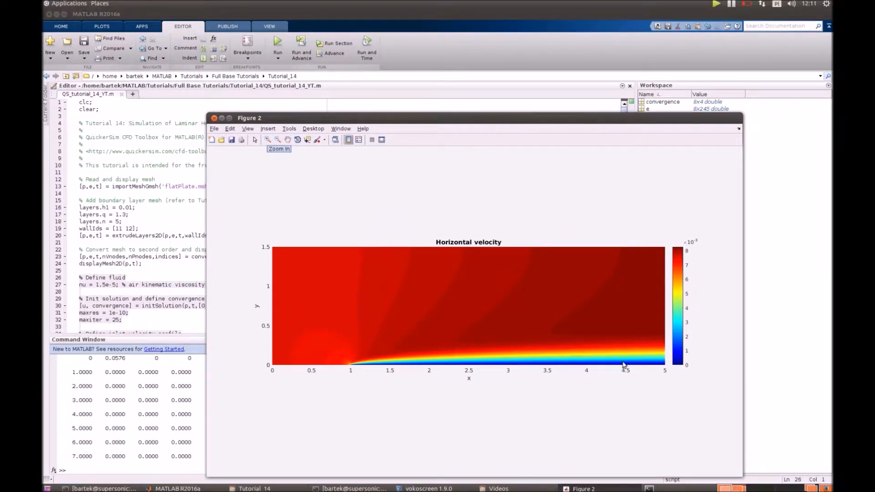
{"action": "mouse_move", "coordinate": [416, 369]}
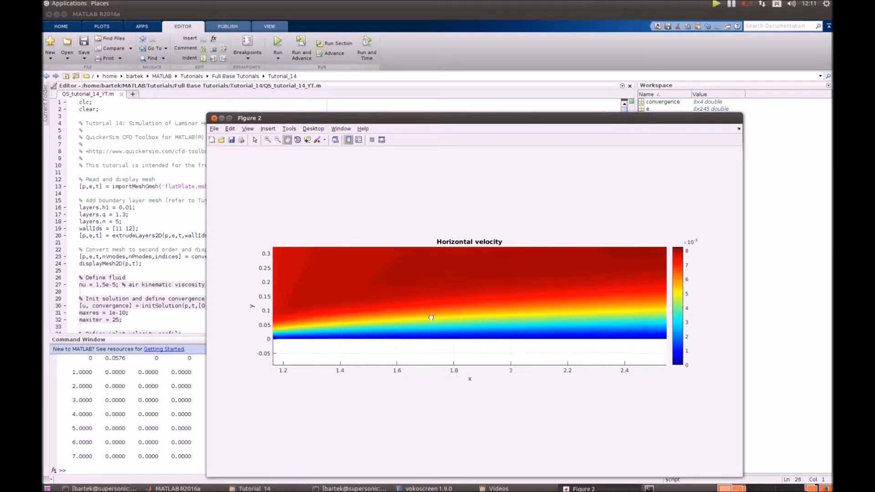
{"action": "left_click_drag", "start_coordinate": [431, 317], "coordinate": [540, 324]}
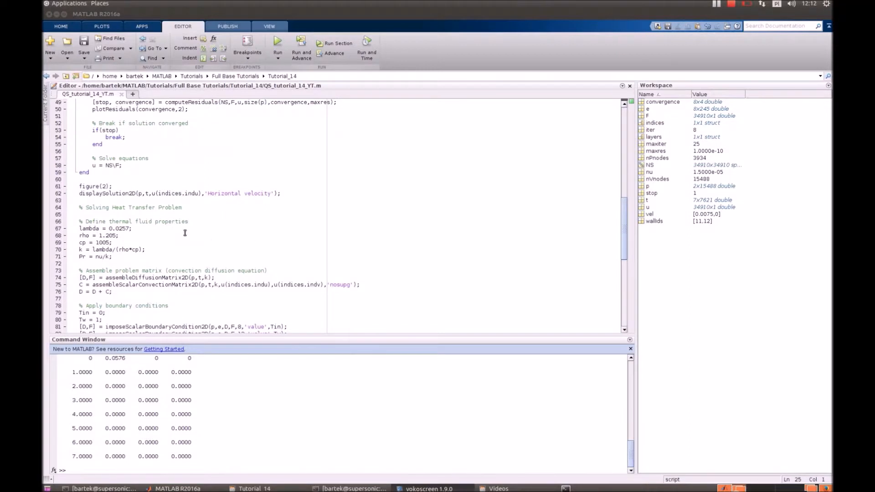
{"action": "mouse_move", "coordinate": [143, 216]}
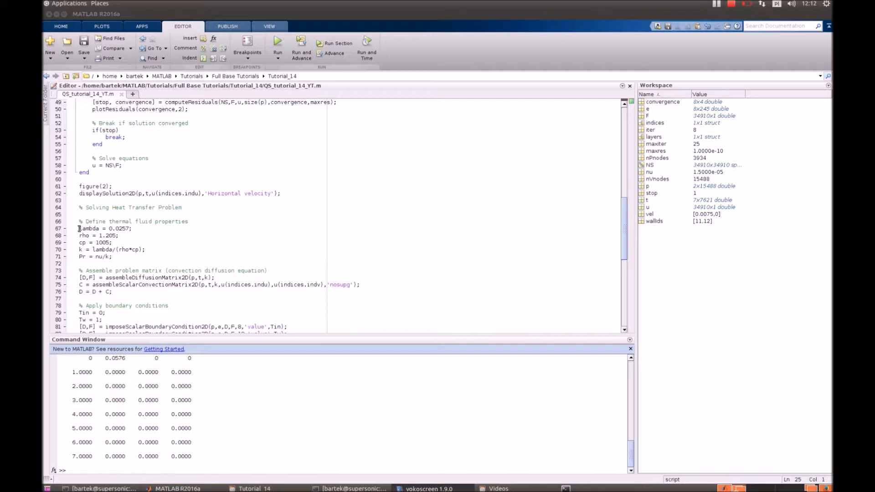
{"action": "double_click", "coordinate": [106, 228]}
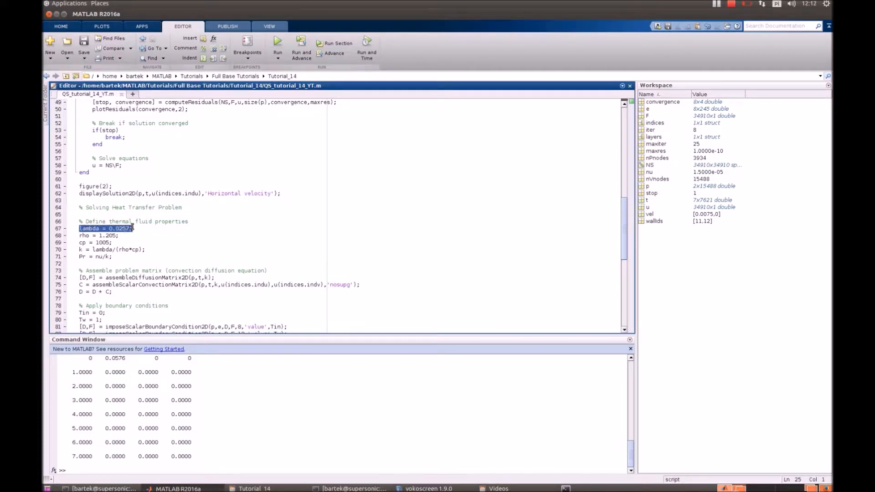
{"action": "left_click", "coordinate": [86, 235]}
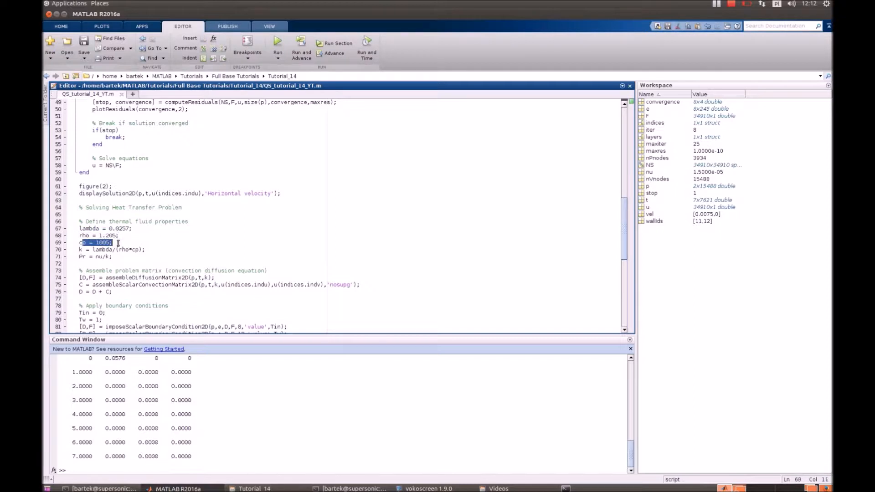
{"action": "left_click", "coordinate": [112, 250]}
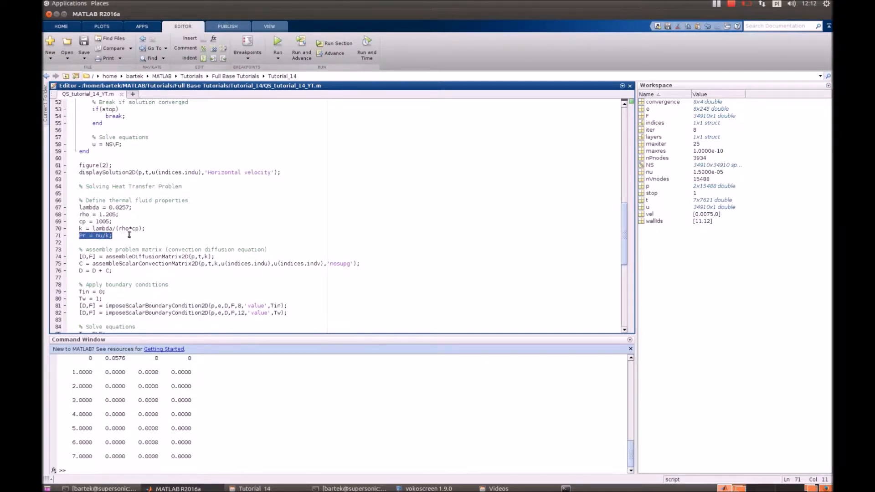
{"action": "scroll", "scroll_direction": "down", "scroll_amount": 3}
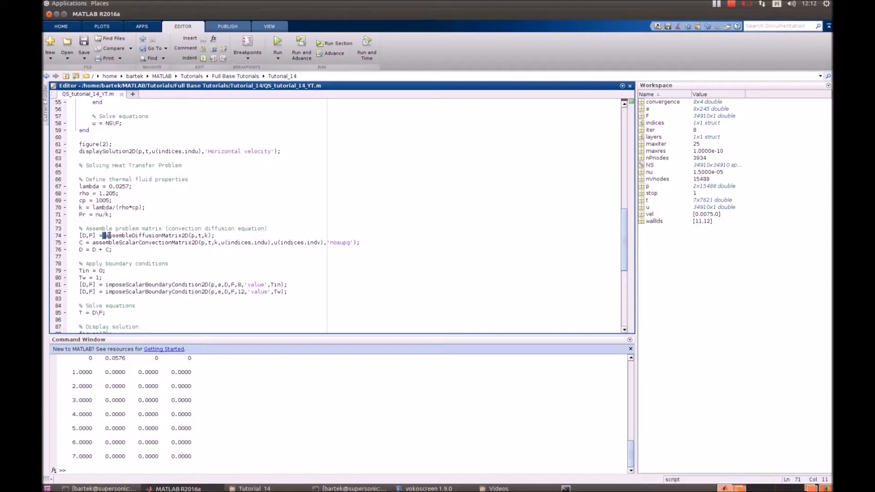
{"action": "double_click", "coordinate": [147, 235]}
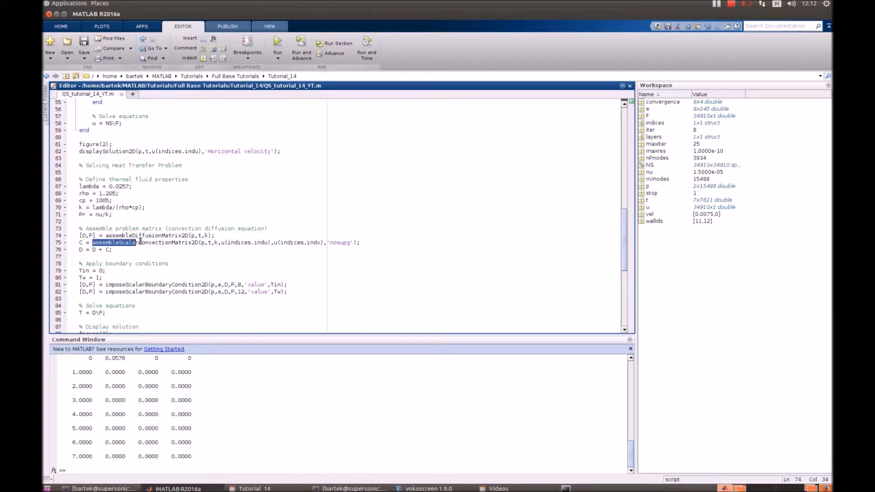
{"action": "double_click", "coordinate": [144, 242]}
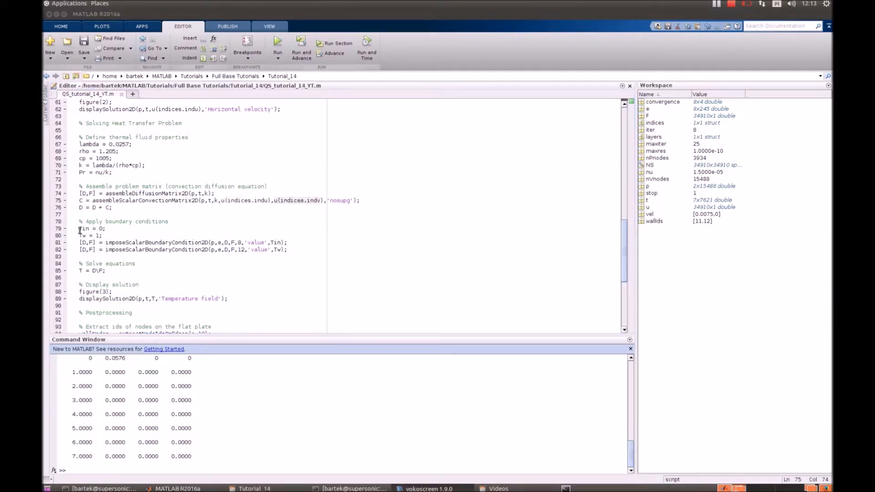
{"action": "double_click", "coordinate": [89, 229]}
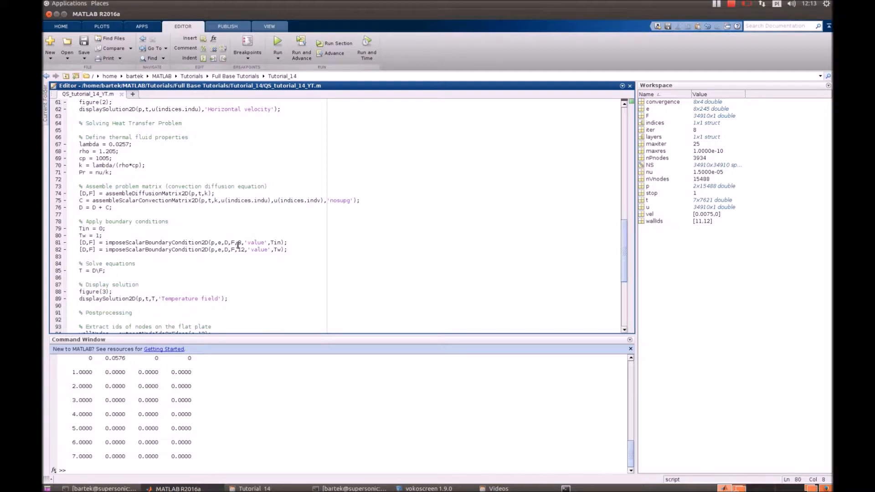
{"action": "left_click", "coordinate": [239, 242]}
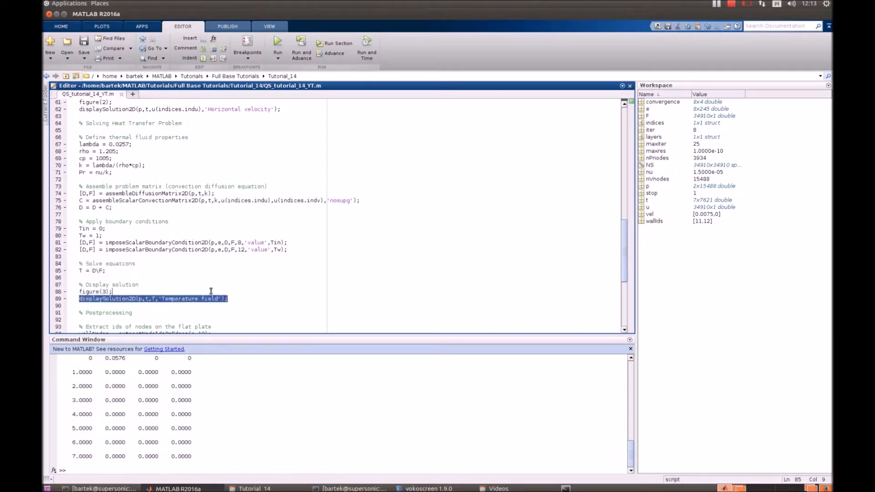
{"action": "right_click", "coordinate": [100, 159]}
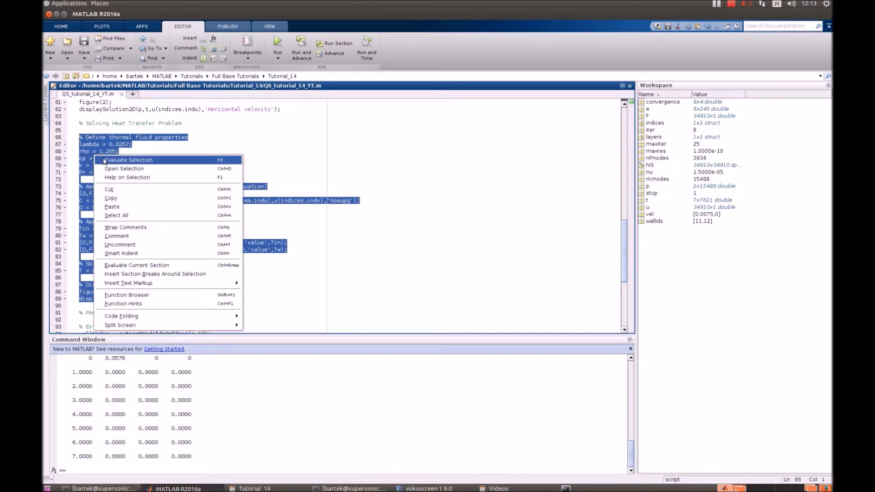
{"action": "left_click", "coordinate": [129, 159]}
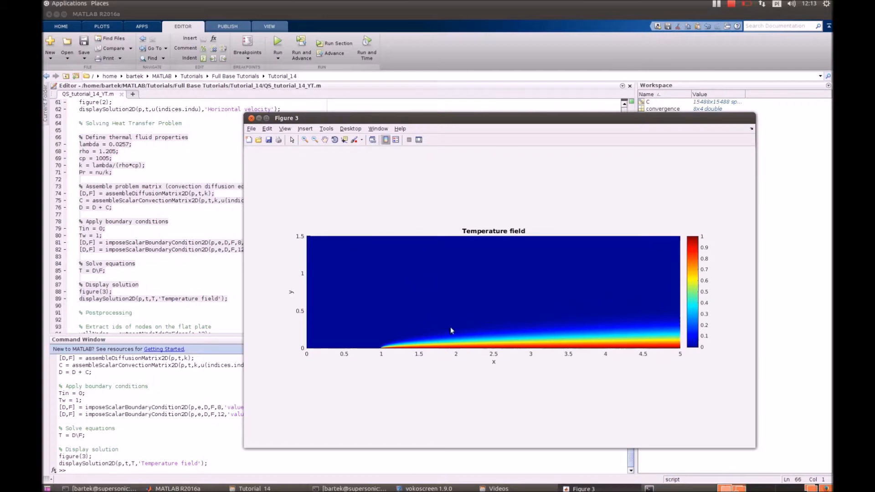
{"action": "mouse_move", "coordinate": [394, 352]}
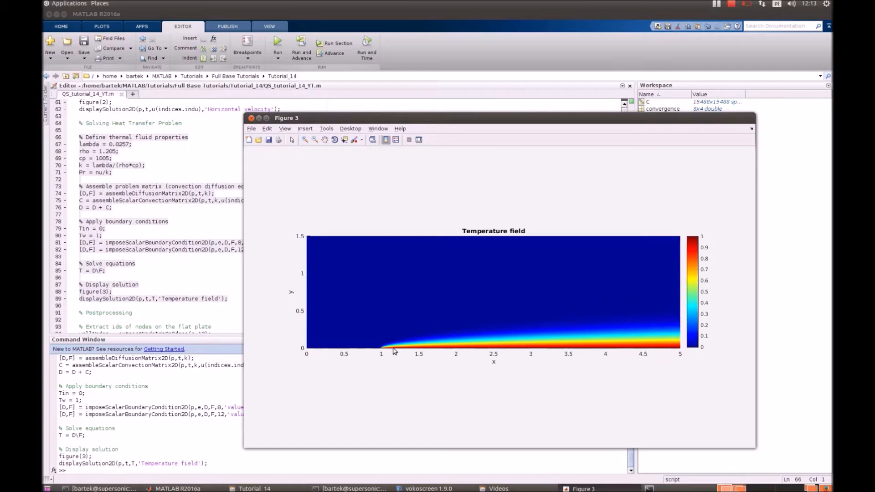
{"action": "mouse_move", "coordinate": [507, 339]}
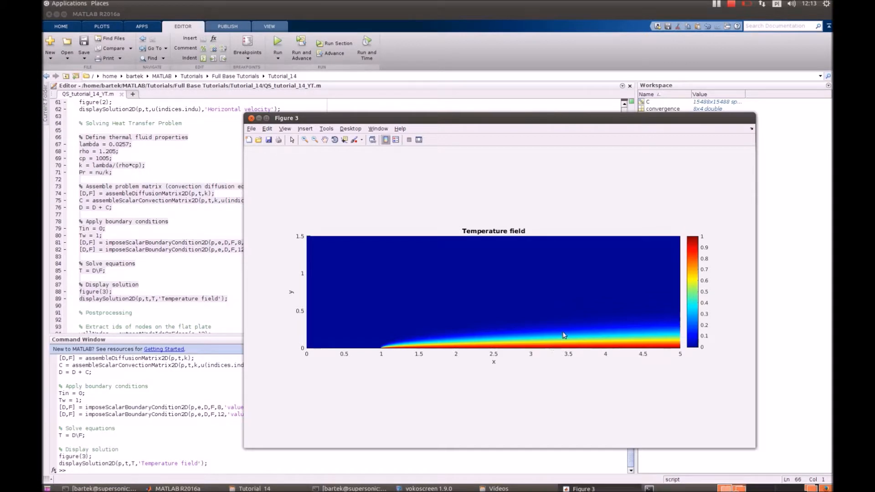
{"action": "mouse_move", "coordinate": [634, 351]}
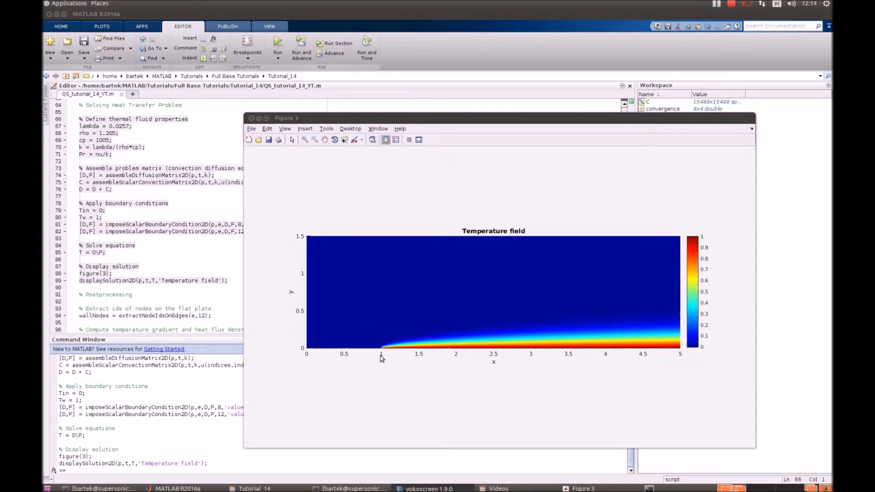
{"action": "mouse_move", "coordinate": [692, 351]}
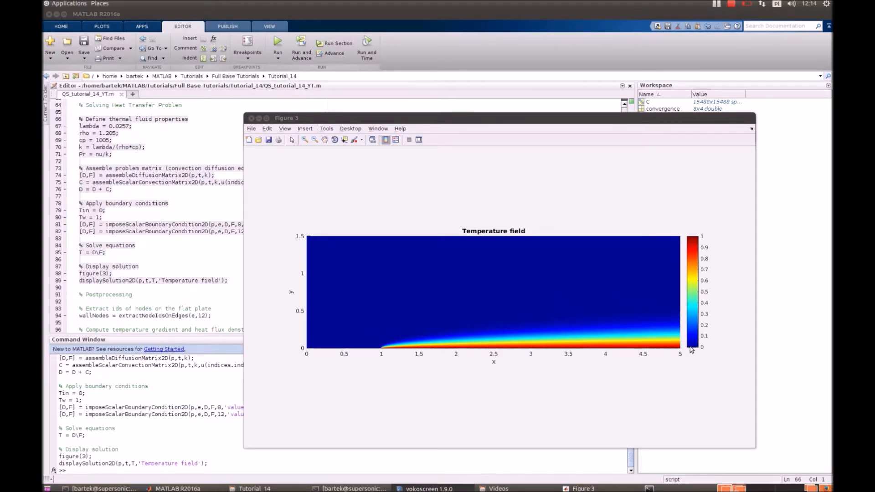
{"action": "mouse_move", "coordinate": [380, 361]}
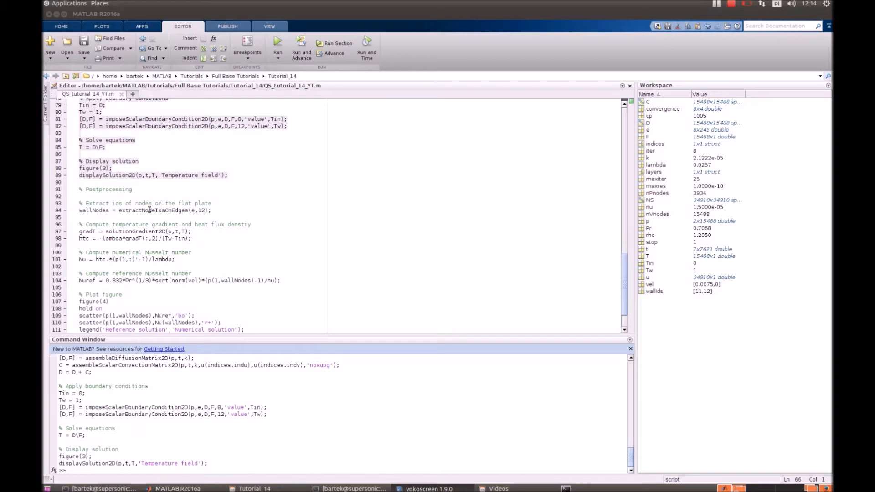
Highlight htc in the Nusselt formula and solutionGradient2D in the gradient line
{"action": "scroll", "scroll_direction": "down", "scroll_amount": 3}
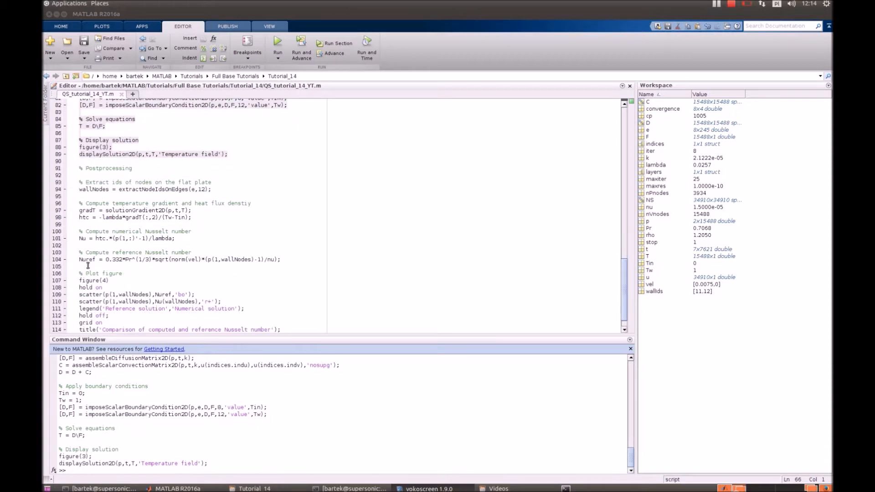
{"action": "triple_click", "coordinate": [179, 259]}
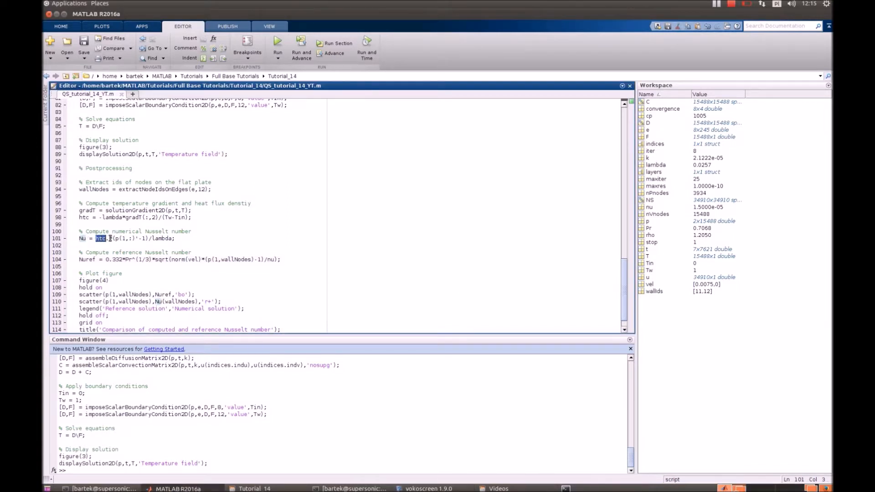
{"action": "left_click", "coordinate": [151, 238]}
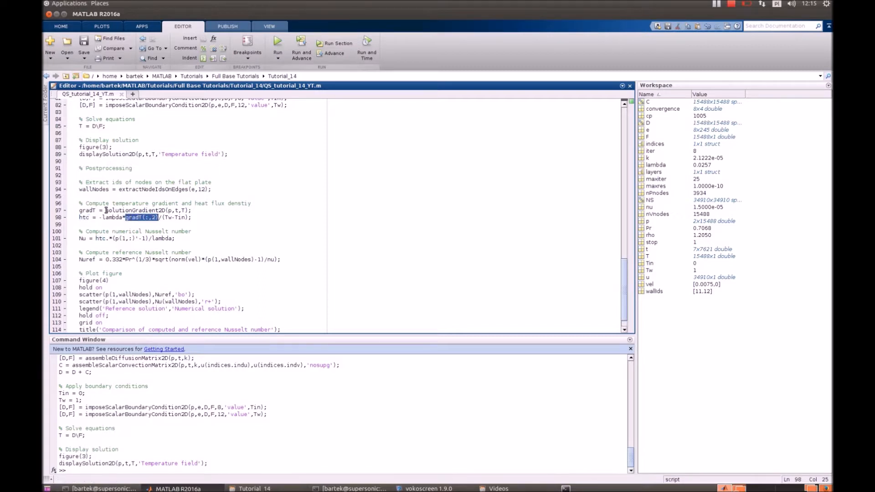
{"action": "double_click", "coordinate": [134, 211]}
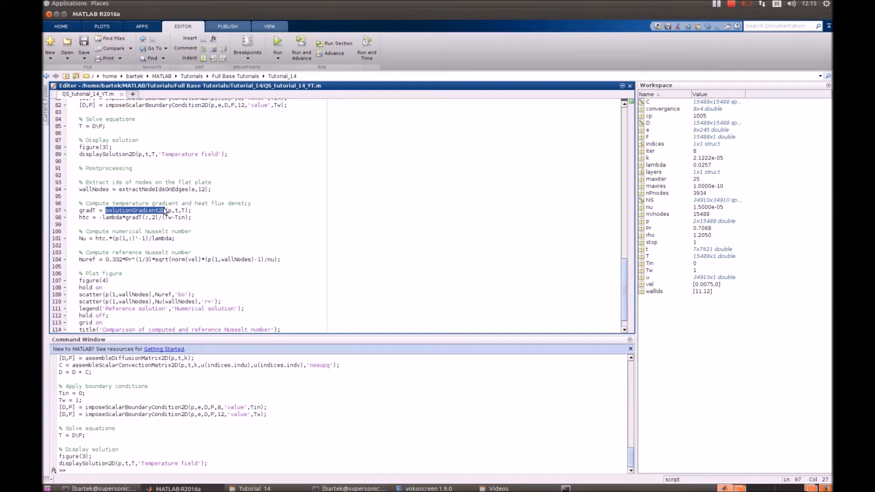
{"action": "left_click", "coordinate": [167, 217]}
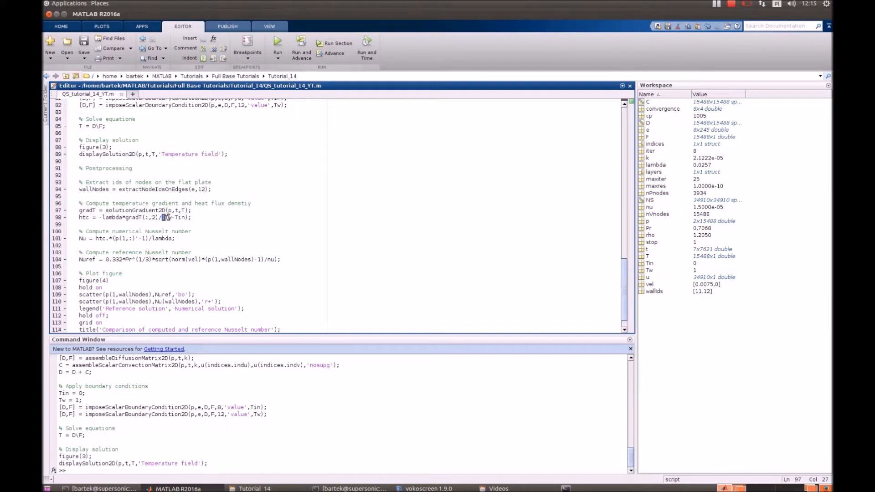
Highlight Tw-Tin, then select the whole postprocessing code block
{"action": "double_click", "coordinate": [175, 217]}
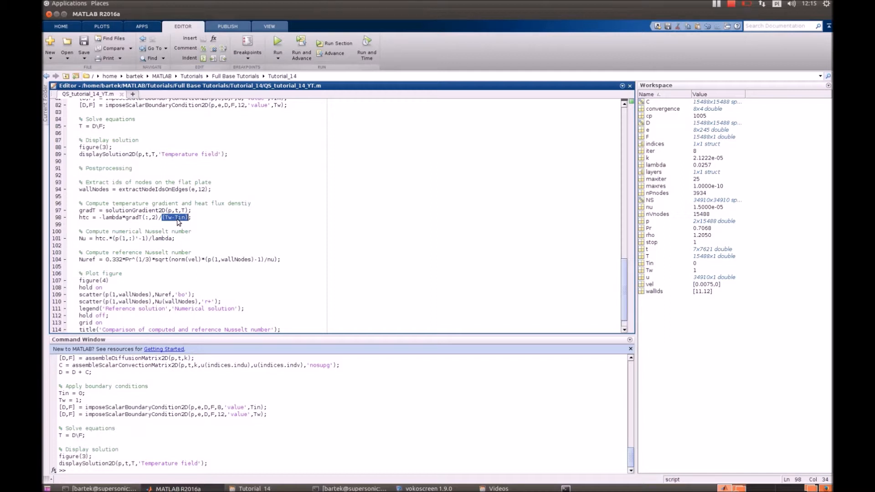
{"action": "scroll", "scroll_direction": "down", "scroll_amount": 3}
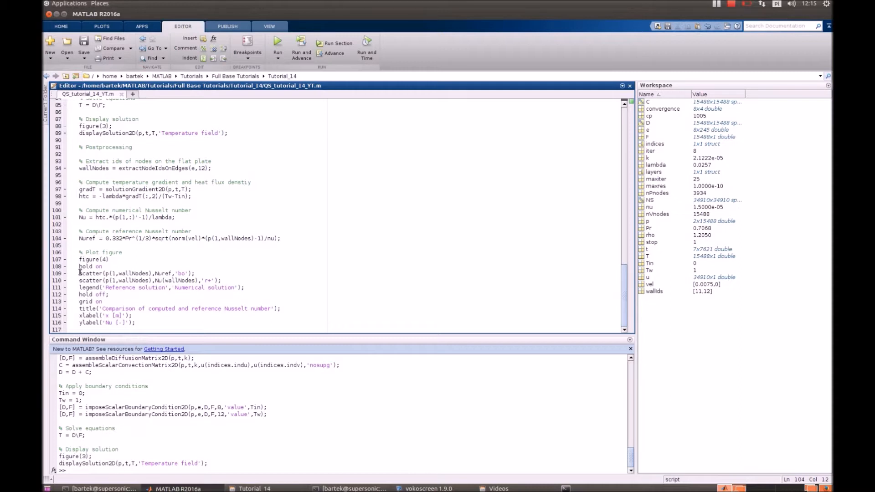
{"action": "left_click_drag", "start_coordinate": [79, 273], "coordinate": [222, 279]}
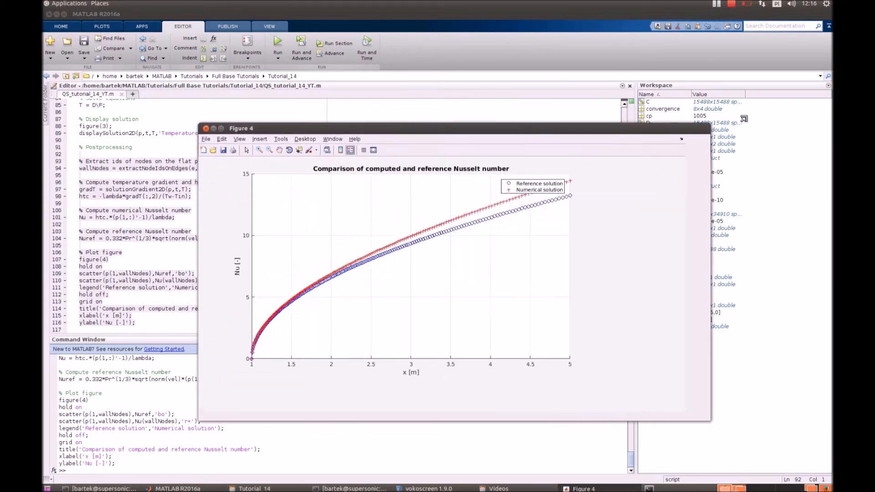
Move the Nusselt comparison figure left, then clear the postprocessing code selection
{"action": "left_click_drag", "start_coordinate": [242, 128], "coordinate": [160, 101]}
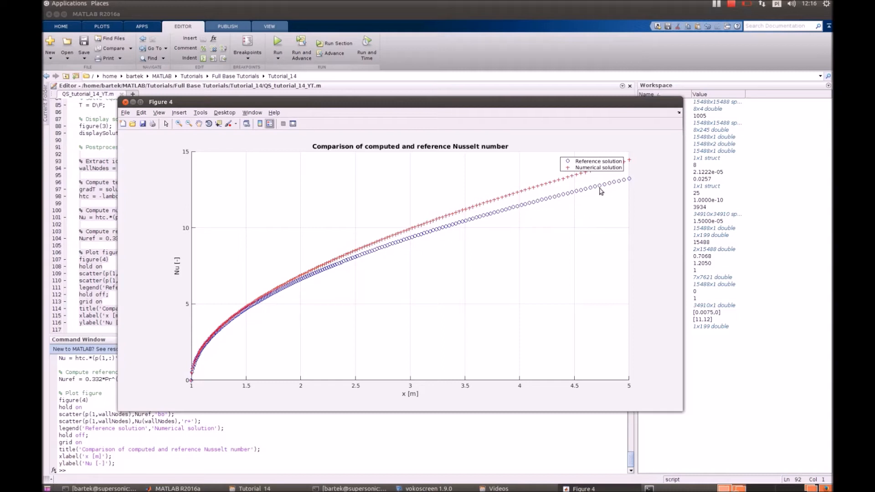
{"action": "mouse_move", "coordinate": [269, 272]}
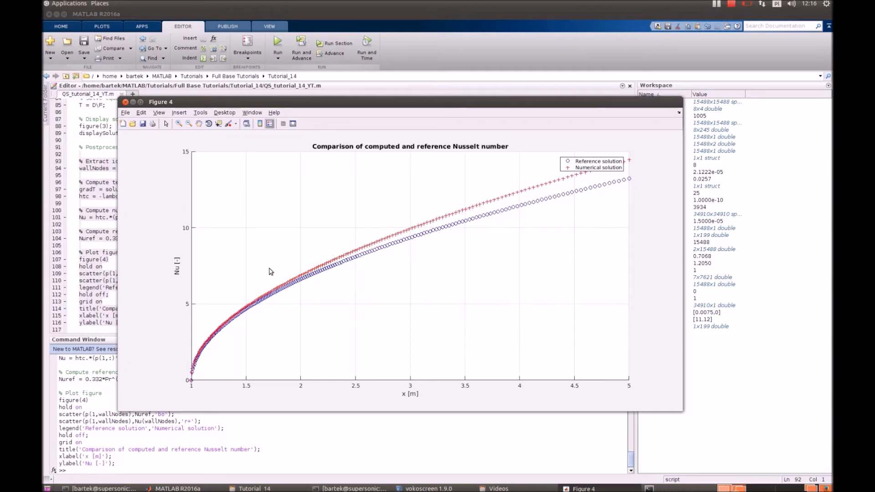
{"action": "mouse_move", "coordinate": [554, 186]}
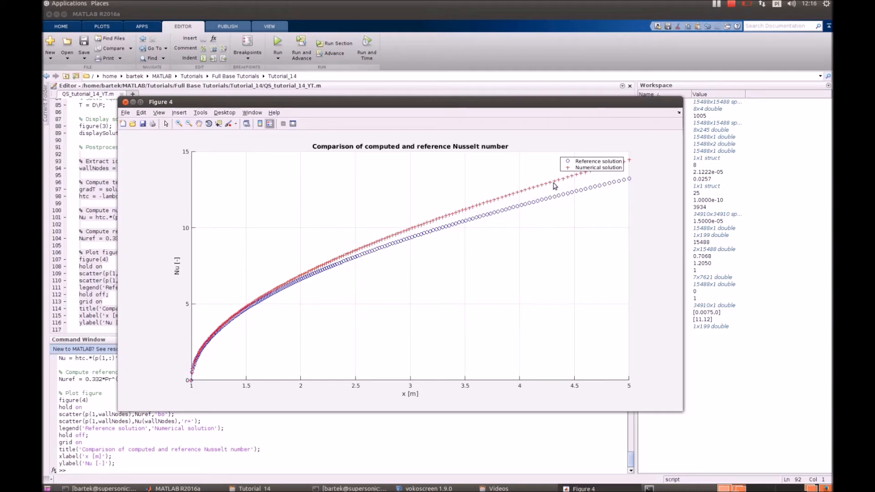
{"action": "mouse_move", "coordinate": [184, 241]}
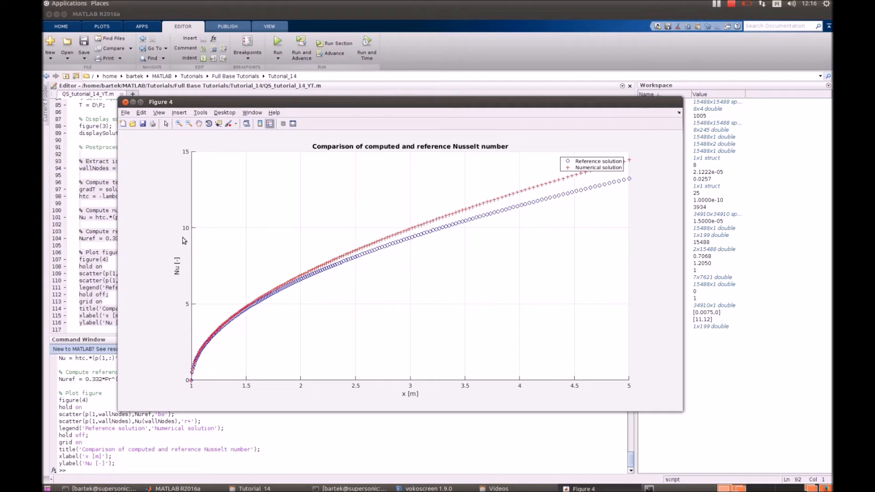
{"action": "mouse_move", "coordinate": [599, 183]}
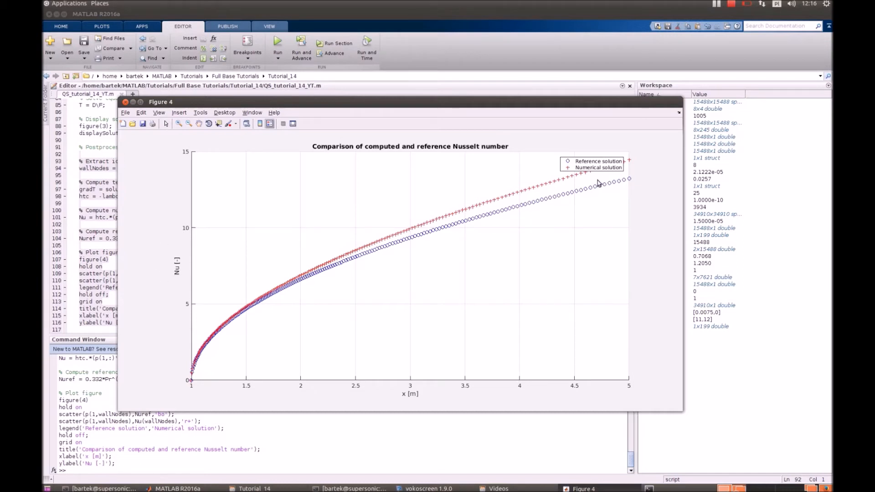
{"action": "mouse_move", "coordinate": [574, 180]}
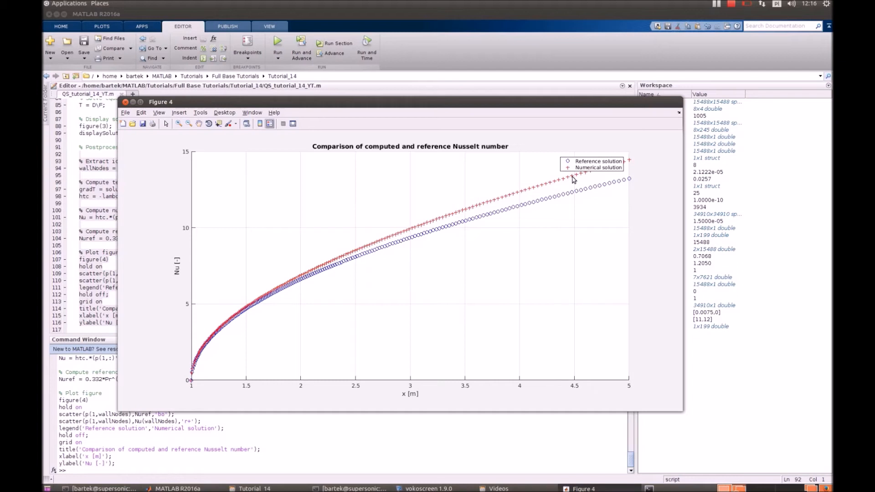
{"action": "mouse_move", "coordinate": [235, 315]}
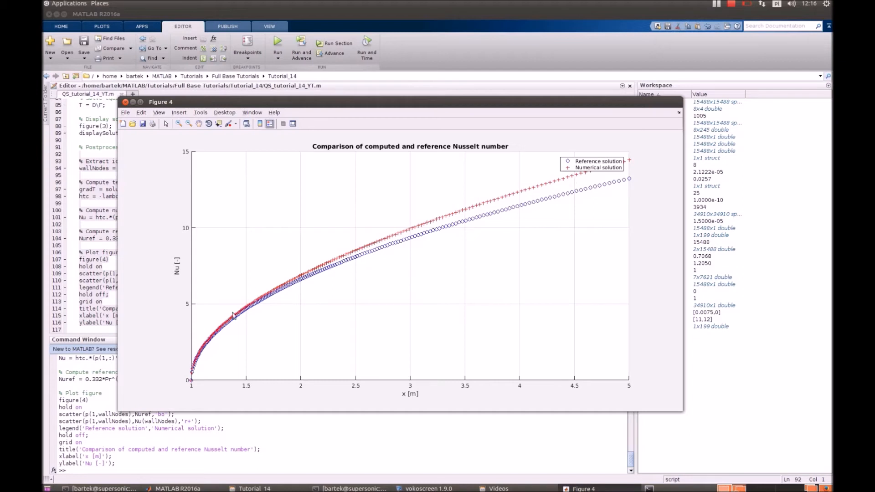
{"action": "mouse_move", "coordinate": [318, 282]}
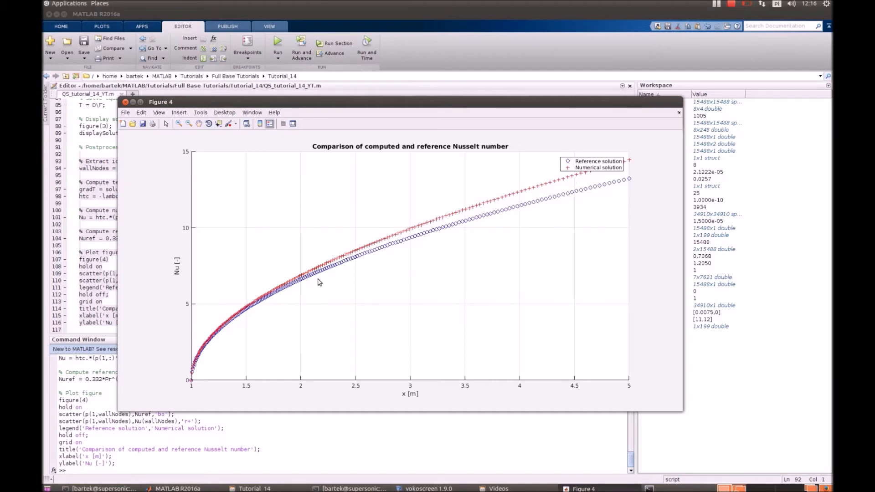
{"action": "mouse_move", "coordinate": [448, 231]}
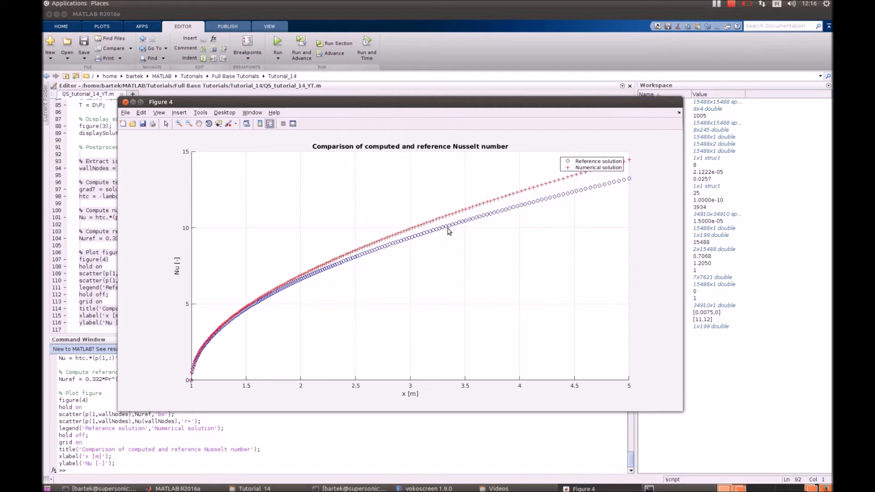
{"action": "mouse_move", "coordinate": [608, 201]}
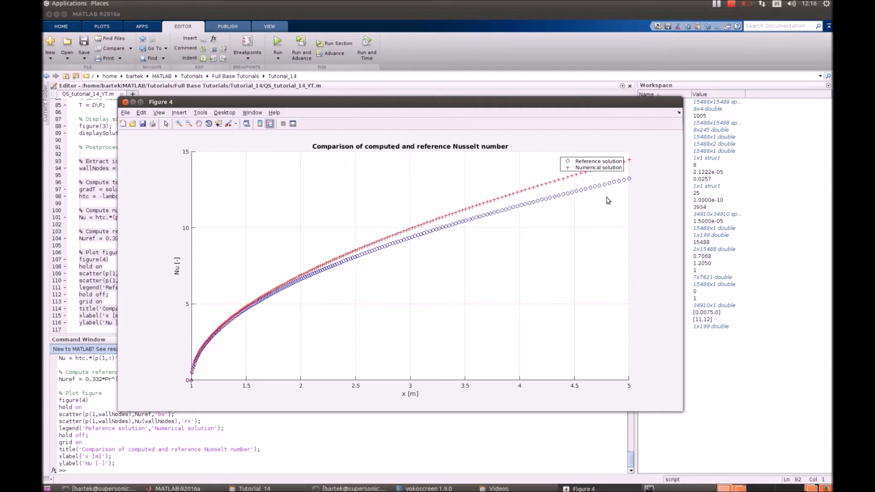
{"action": "mouse_move", "coordinate": [630, 179]}
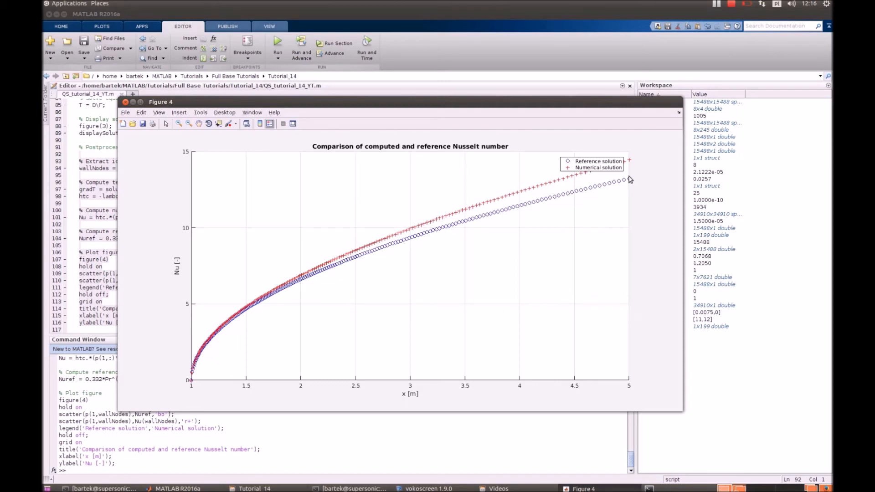
{"action": "mouse_move", "coordinate": [629, 183]}
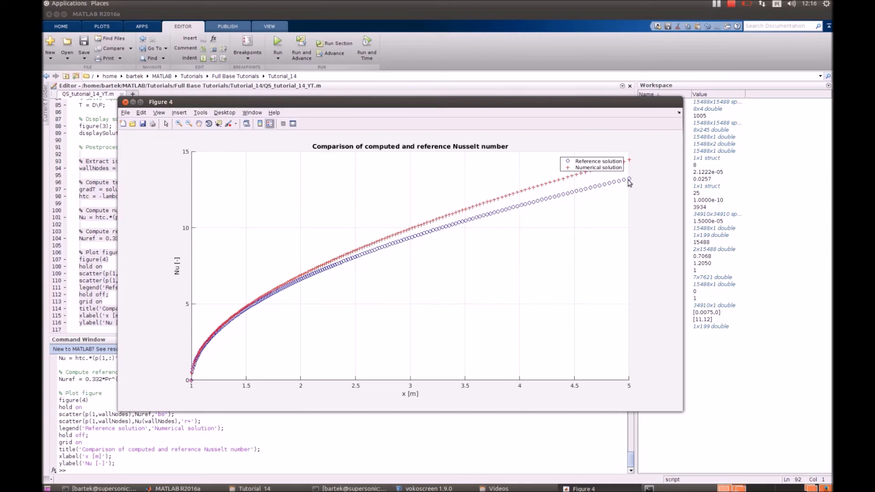
{"action": "mouse_move", "coordinate": [626, 184]}
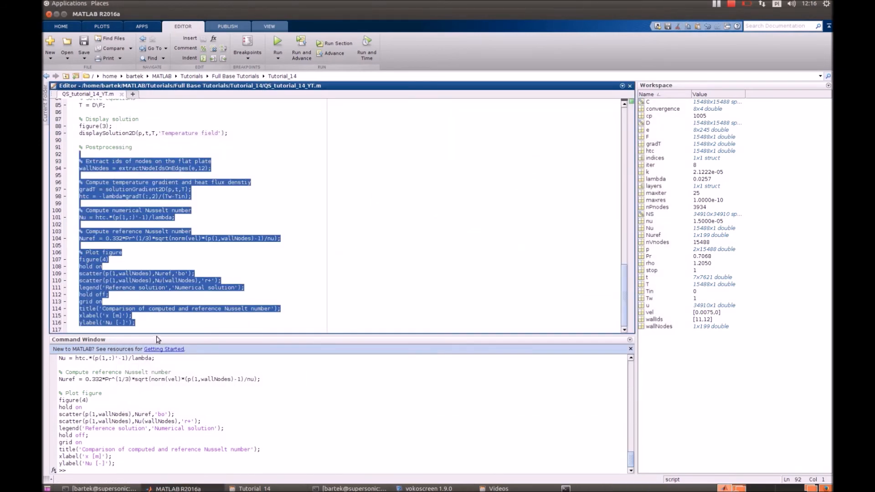
{"action": "left_click", "coordinate": [134, 323]}
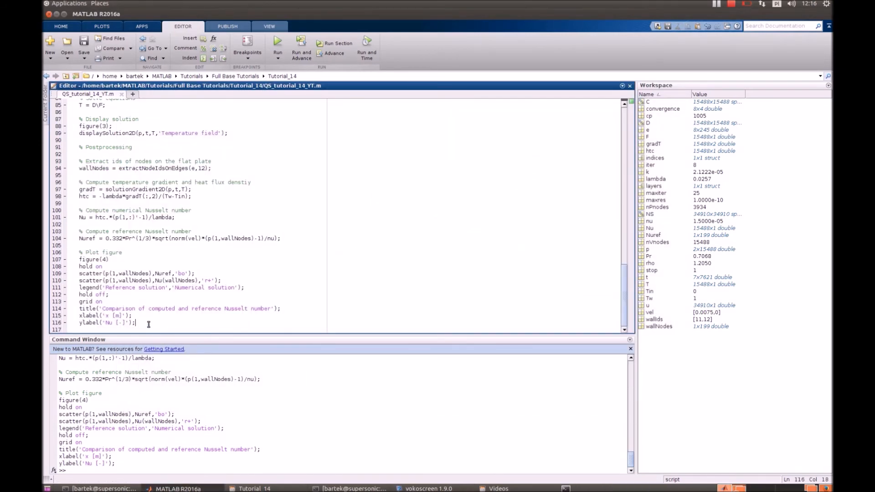